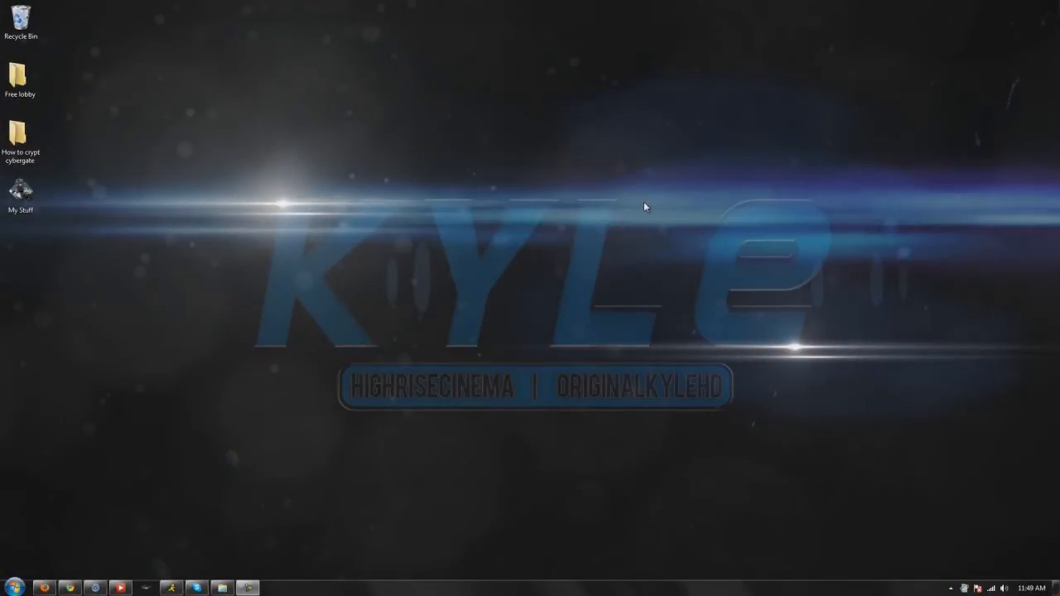
mouse_move(295, 136)
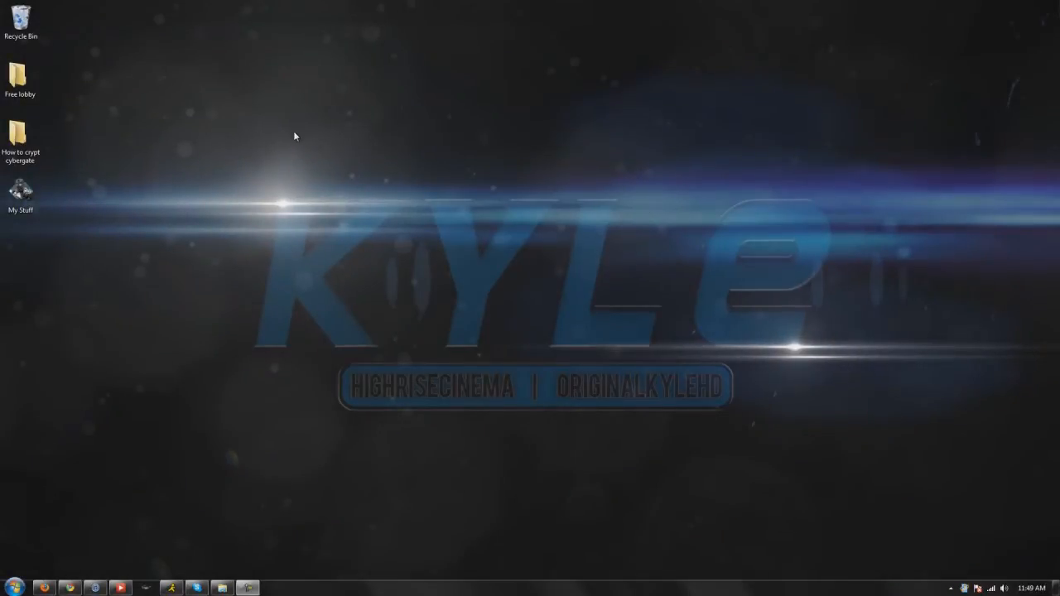
mouse_move(892, 402)
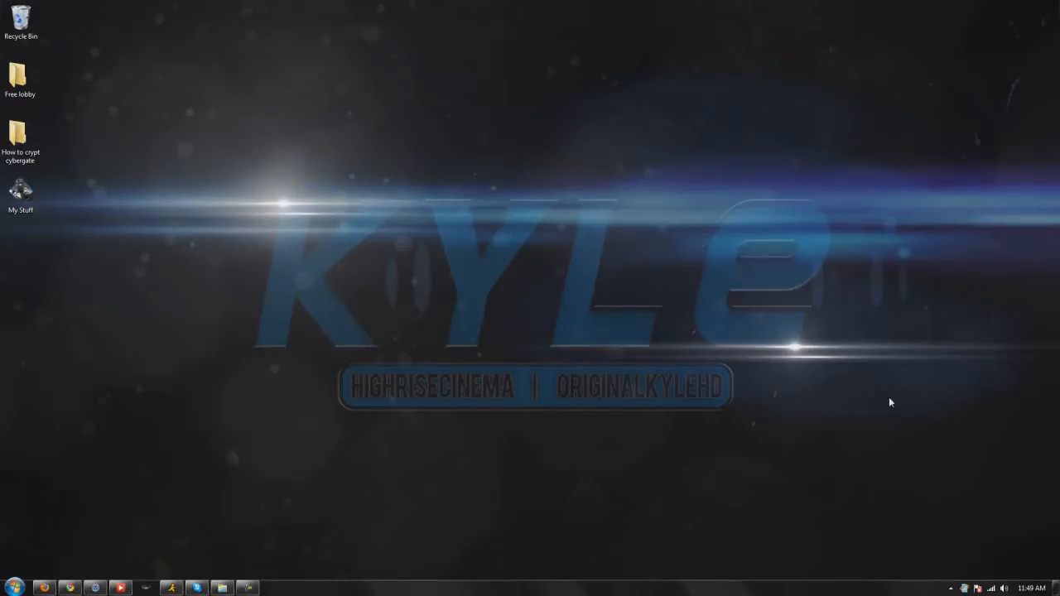
- Browse the Hacking tools library into the Stealers and Keyloggers folder
drag(892, 403, 173, 157)
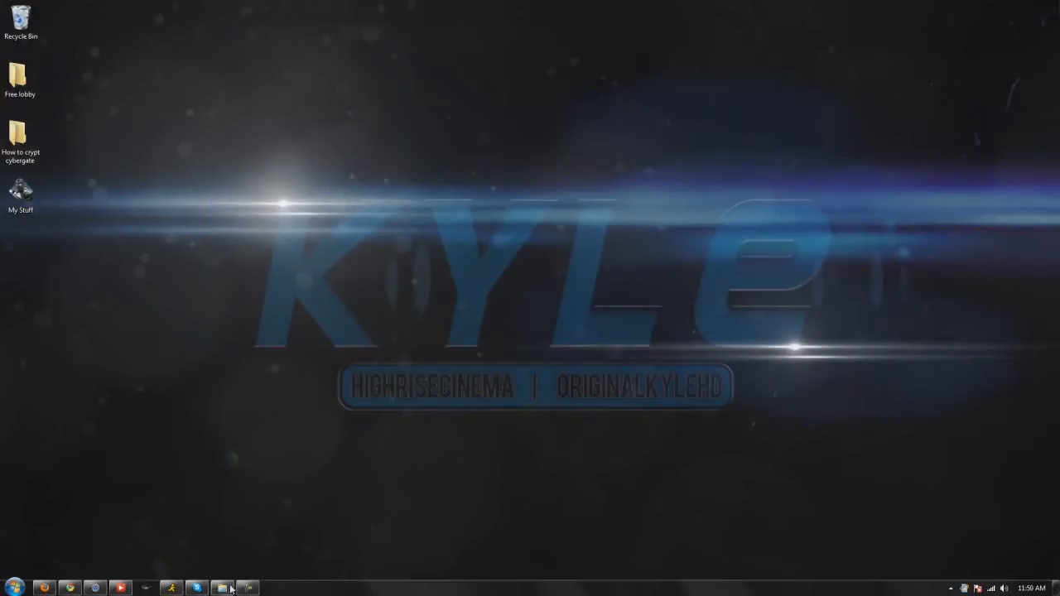
mouse_move(222, 588)
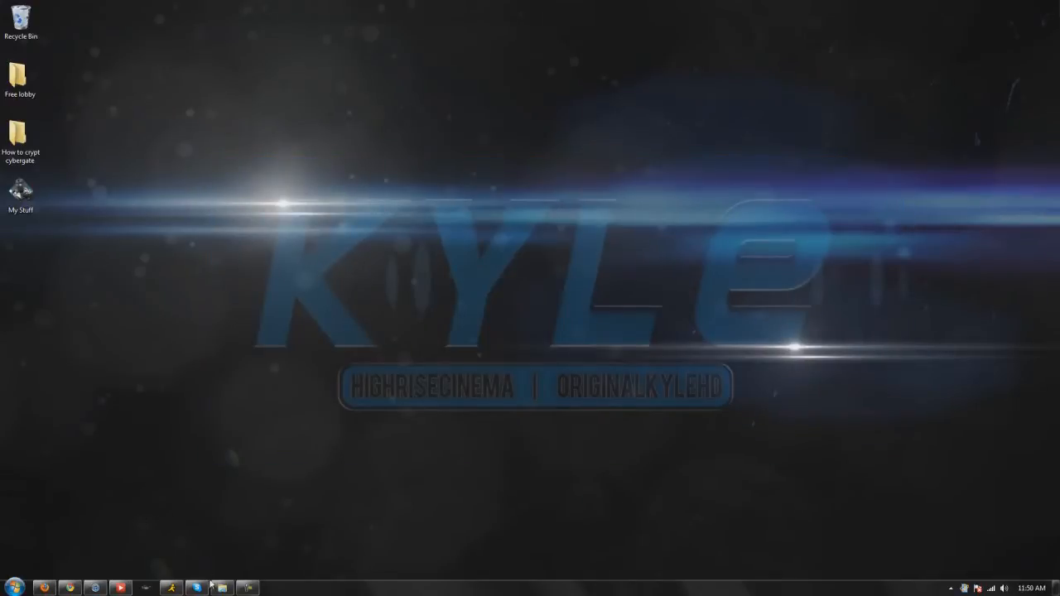
click(222, 587)
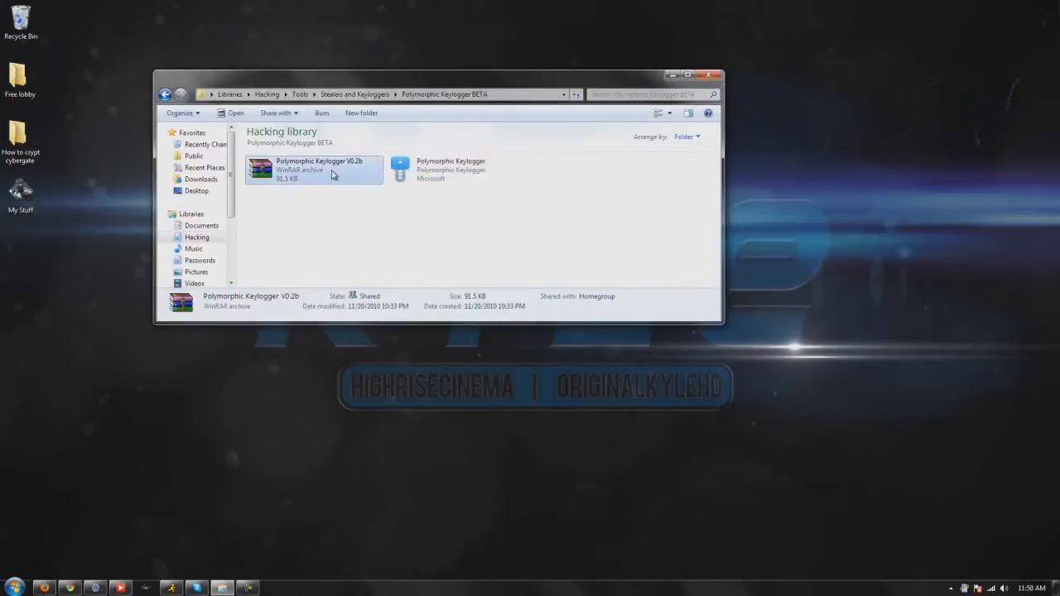
click(454, 169)
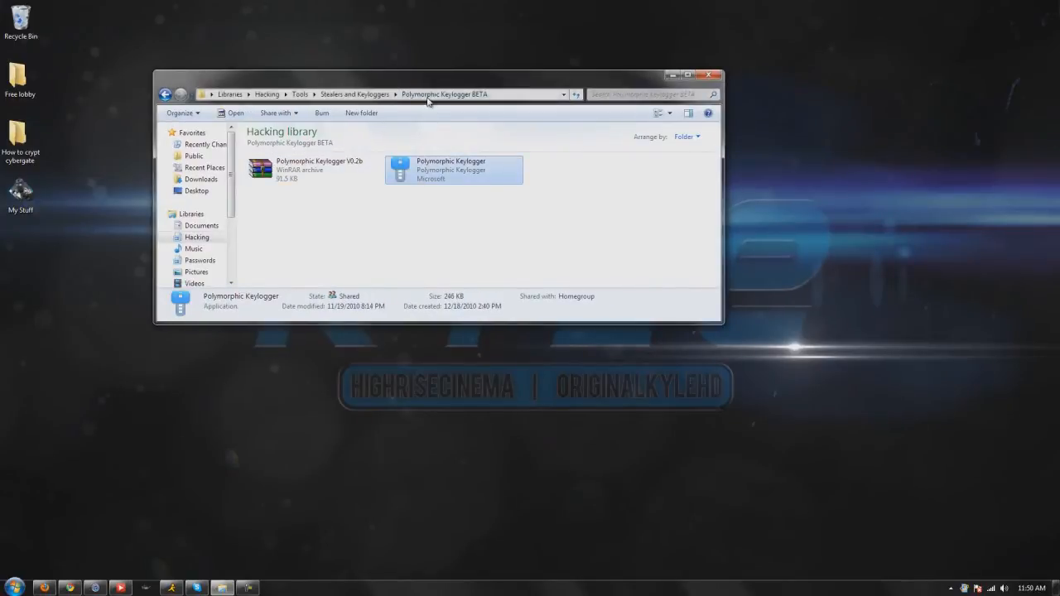
mouse_move(418, 159)
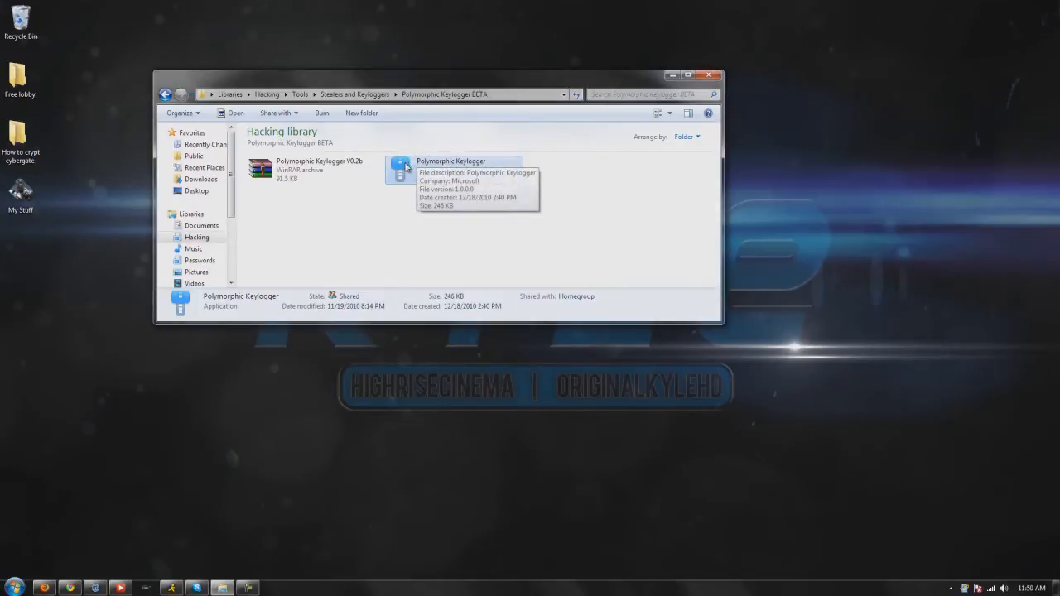
mouse_move(330, 179)
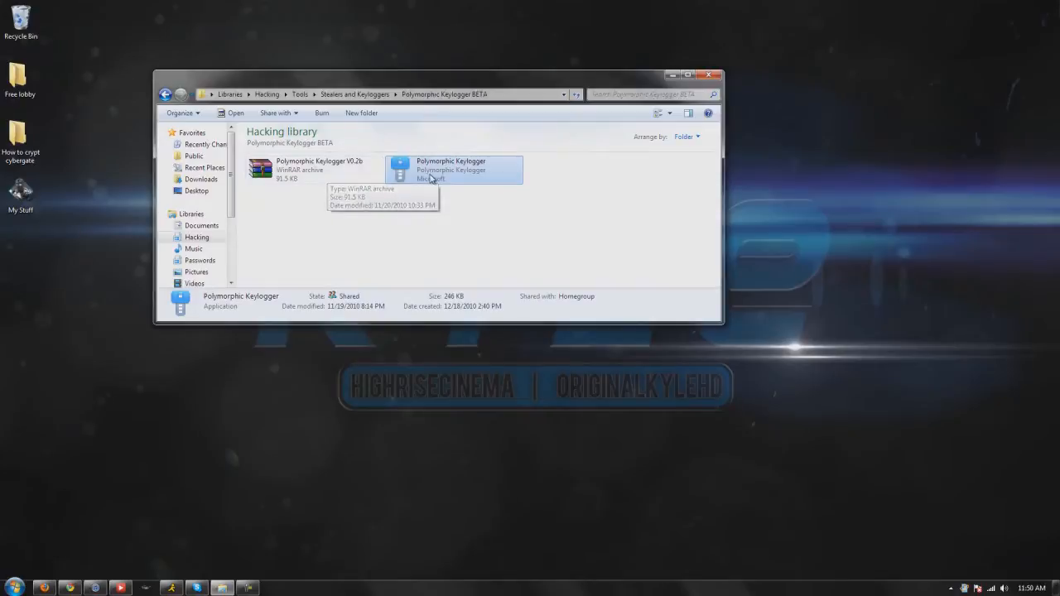
mouse_move(430, 179)
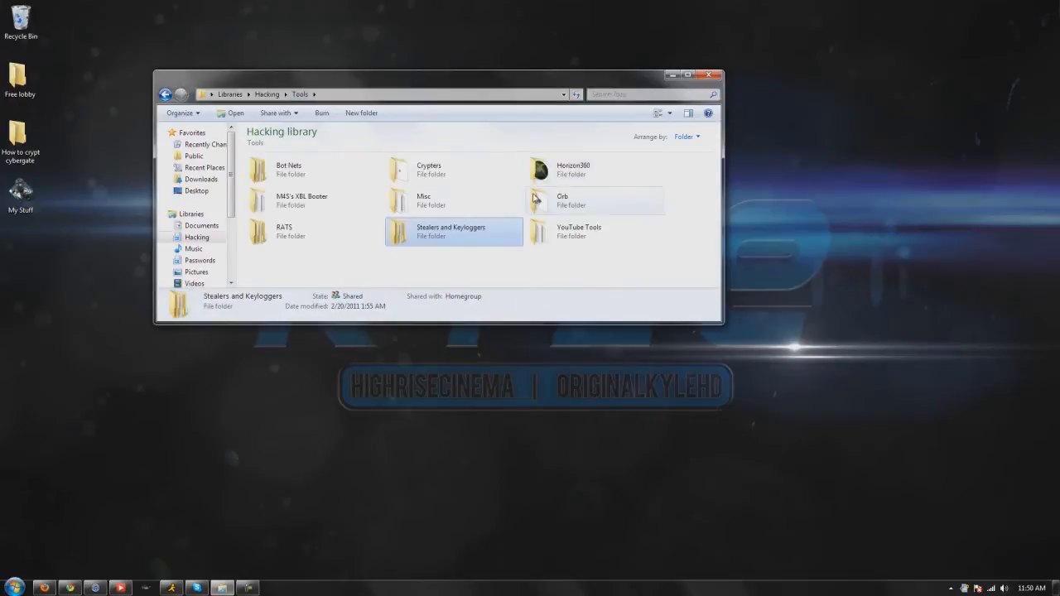
double_click(451, 232)
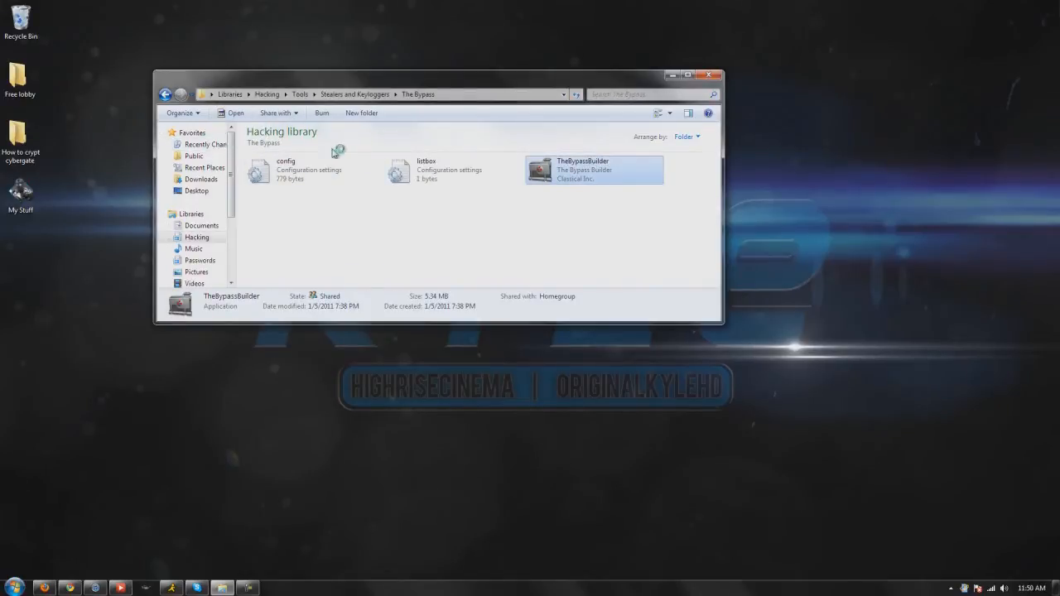
mouse_move(371, 242)
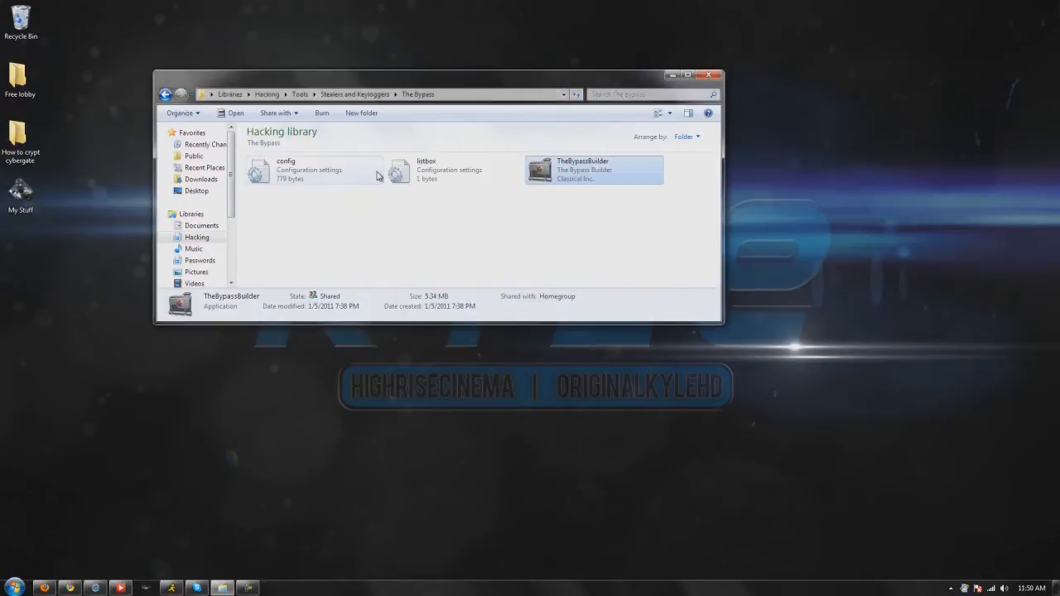
- Enter the Polymorphic Keylogger BETA folder holding the archive and application
click(355, 93)
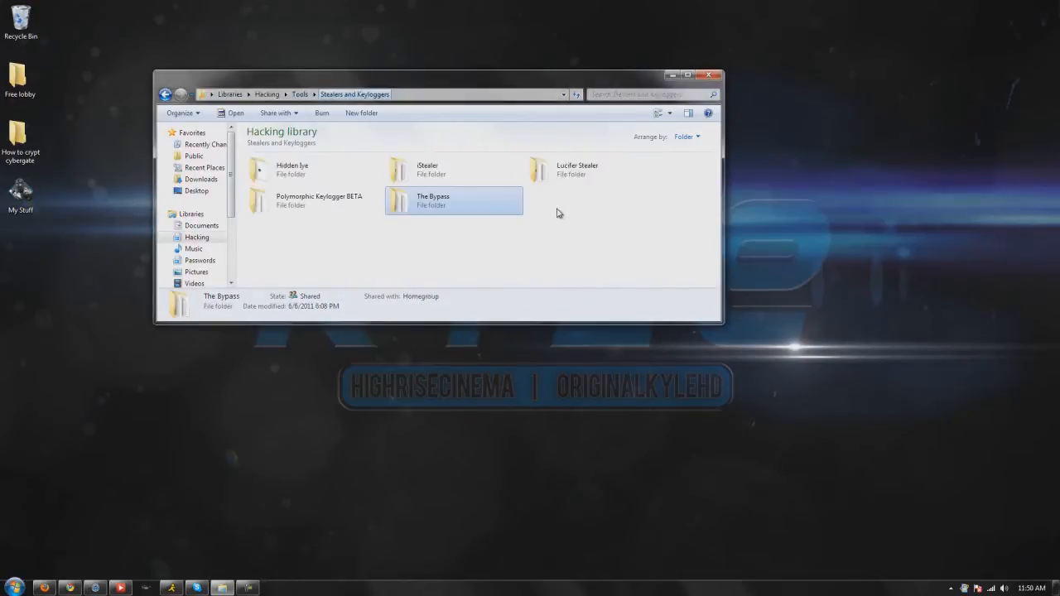
click(315, 200)
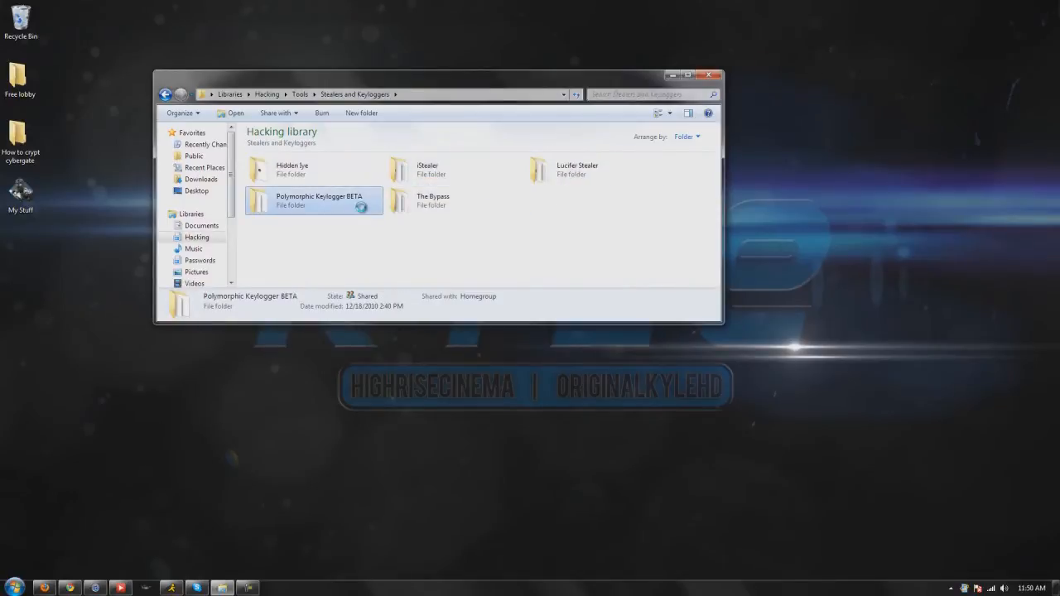
double_click(313, 199)
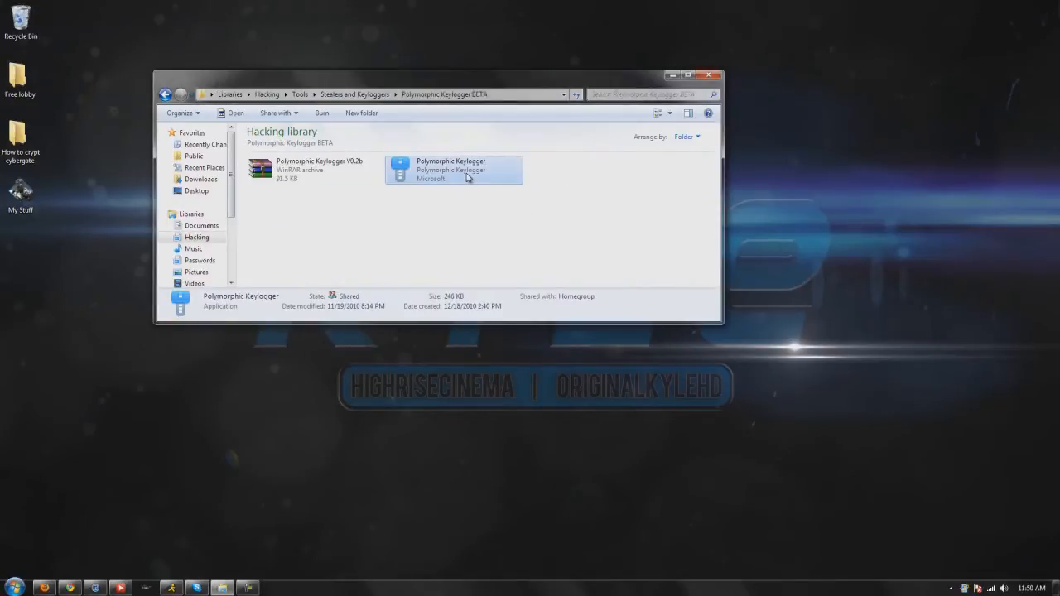
mouse_move(462, 179)
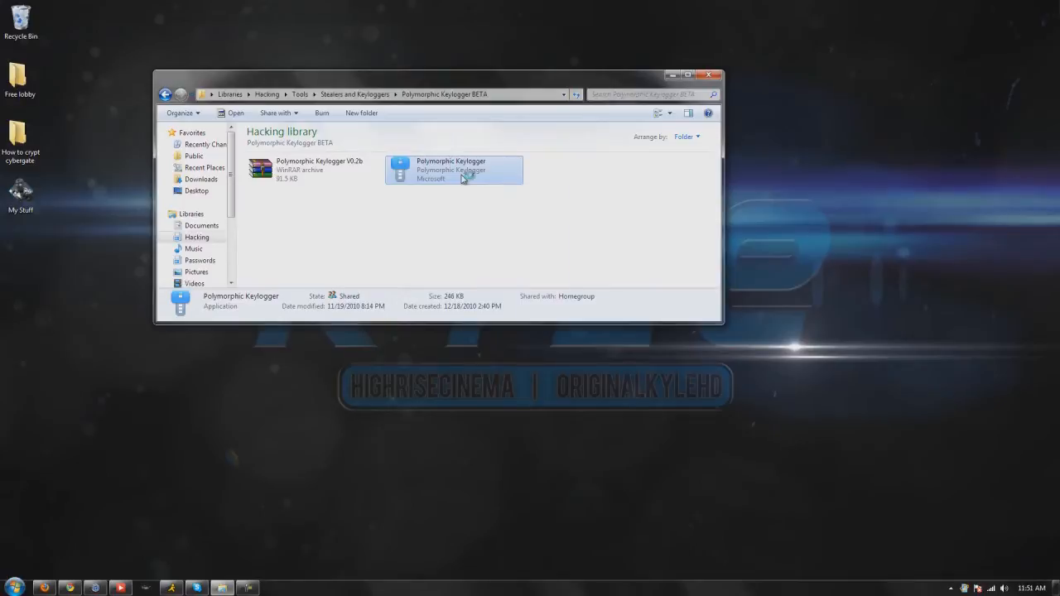
- Launch Polymorphic Keylogger.exe and read through the Recent News / Updates window
double_click(451, 169)
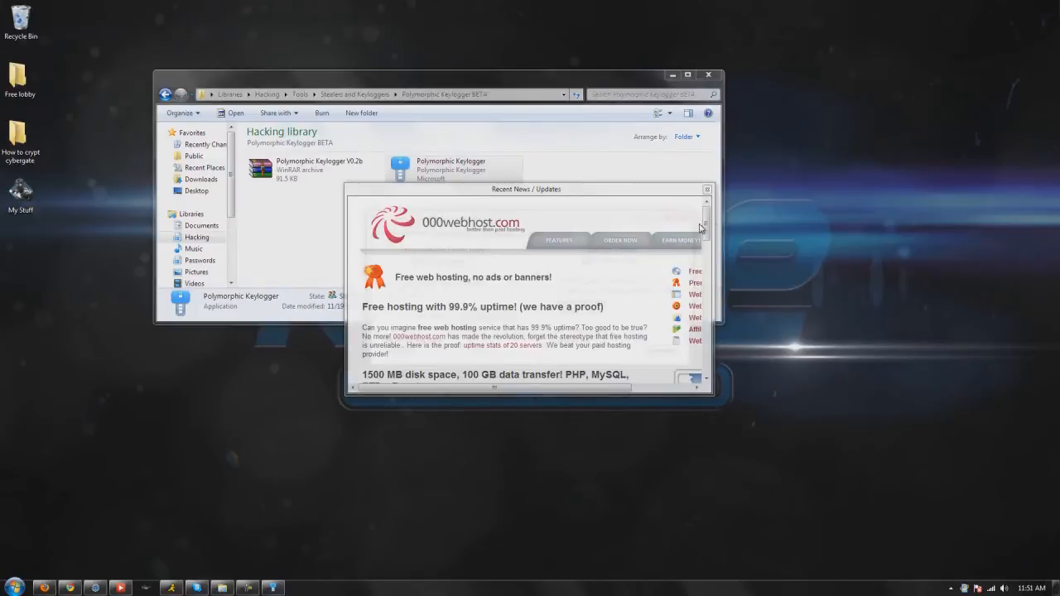
scroll(down, 3)
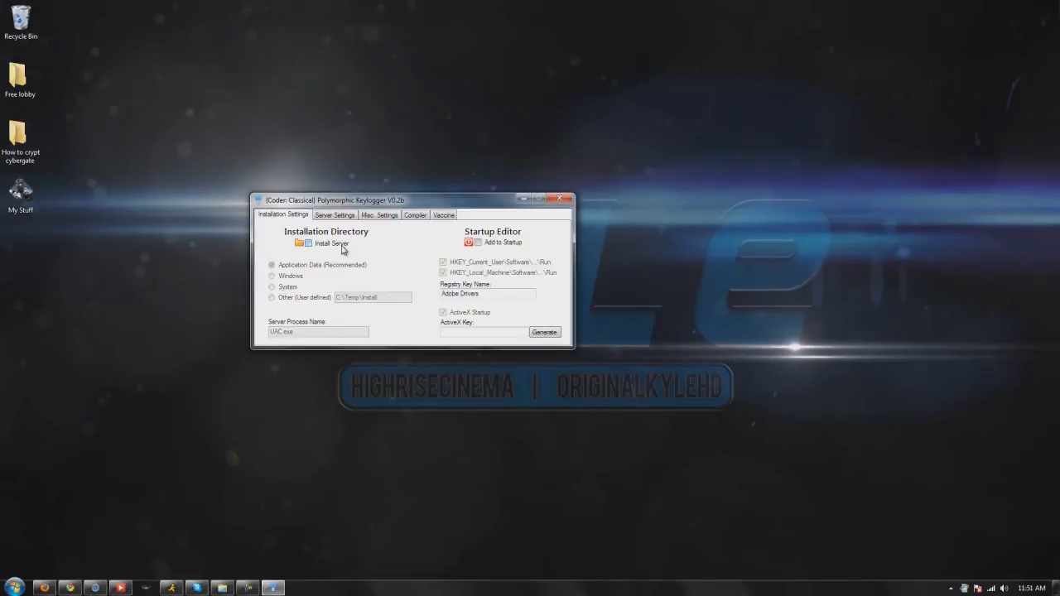
- Enable Install Server and Add to Startup and generate a random ActiveX key
click(308, 242)
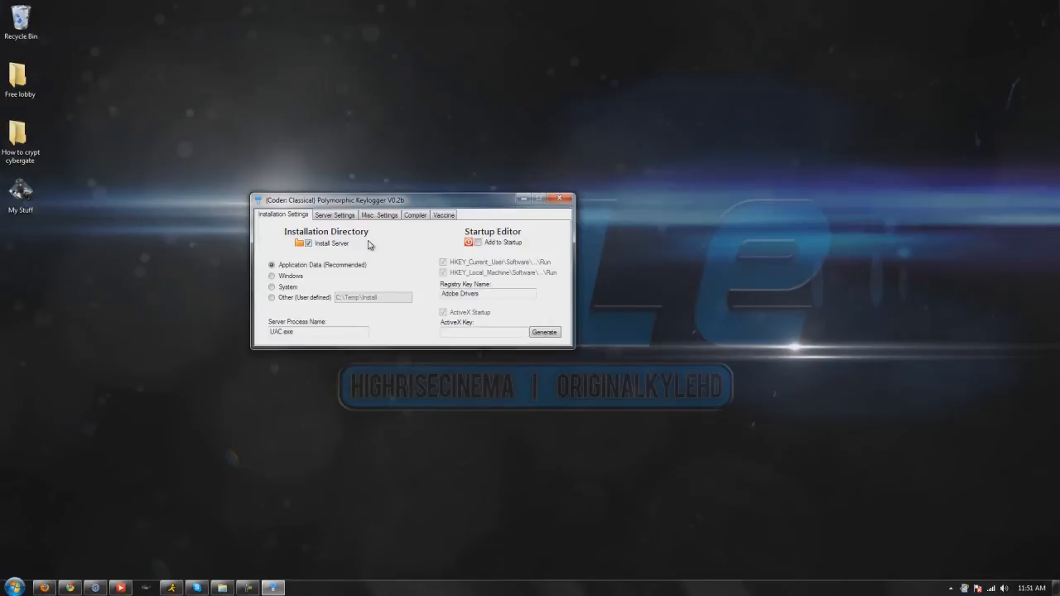
click(477, 242)
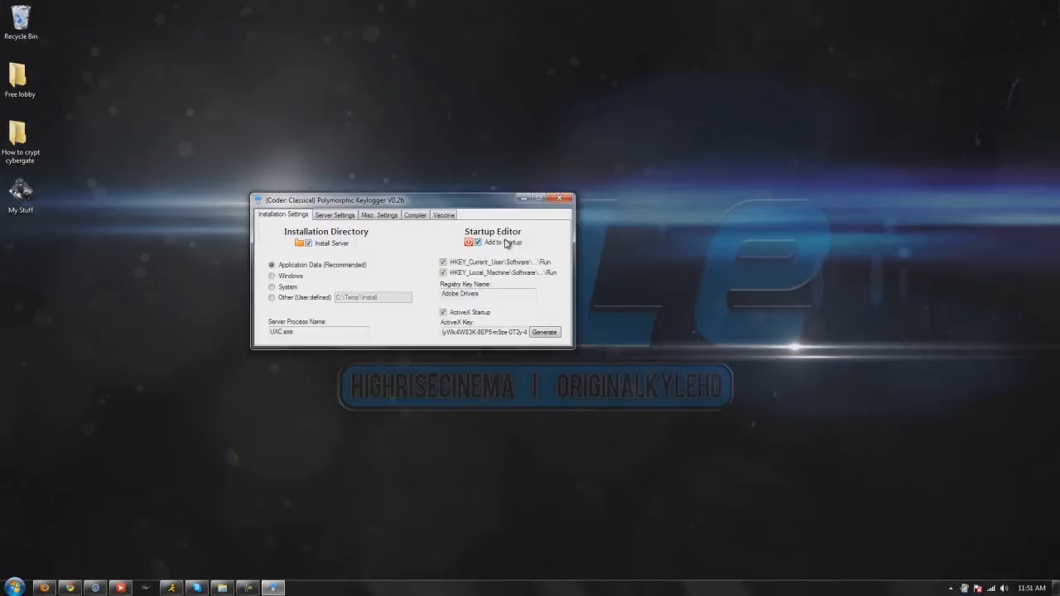
click(544, 331)
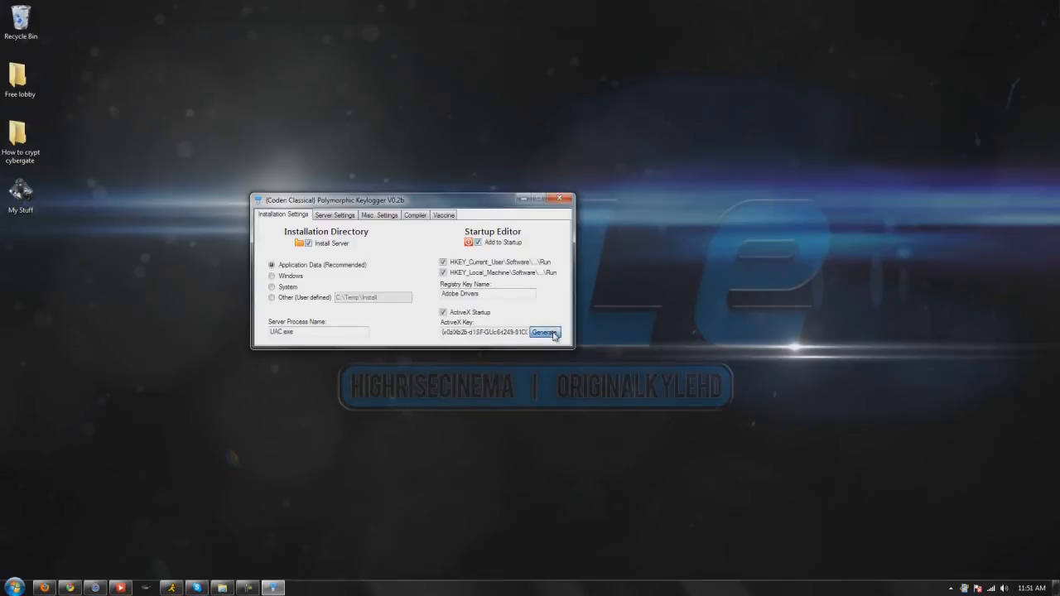
click(544, 332)
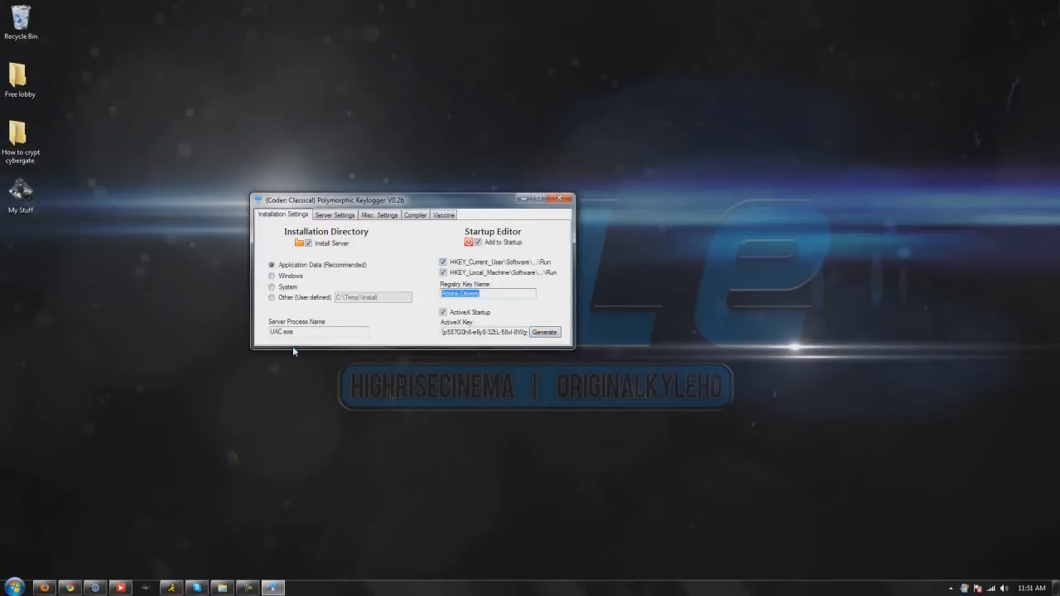
click(335, 215)
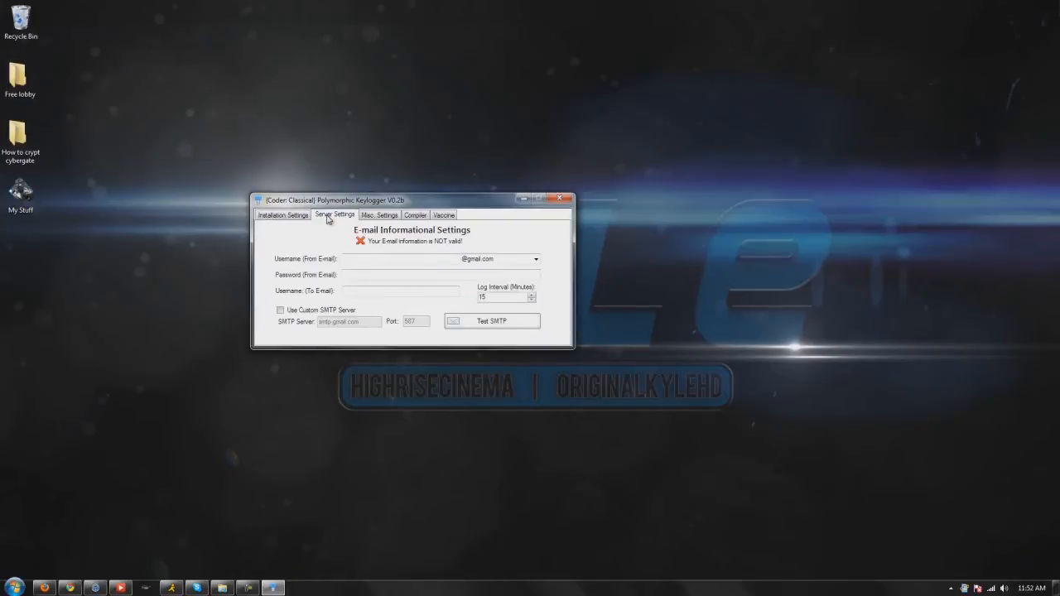
- Review the sender email domain list, keeping the Gmail domain
click(401, 259)
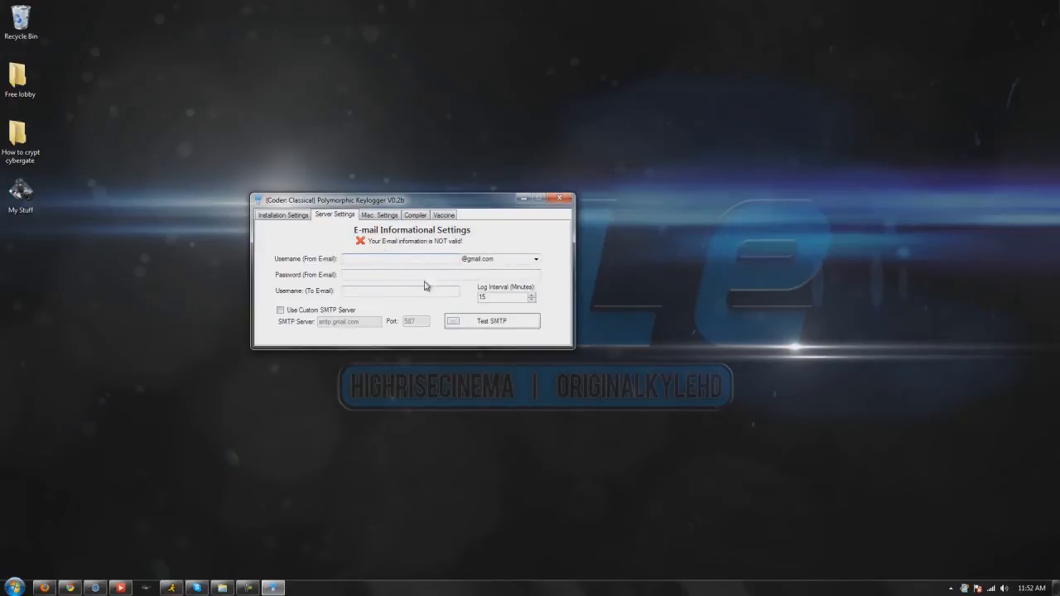
click(536, 258)
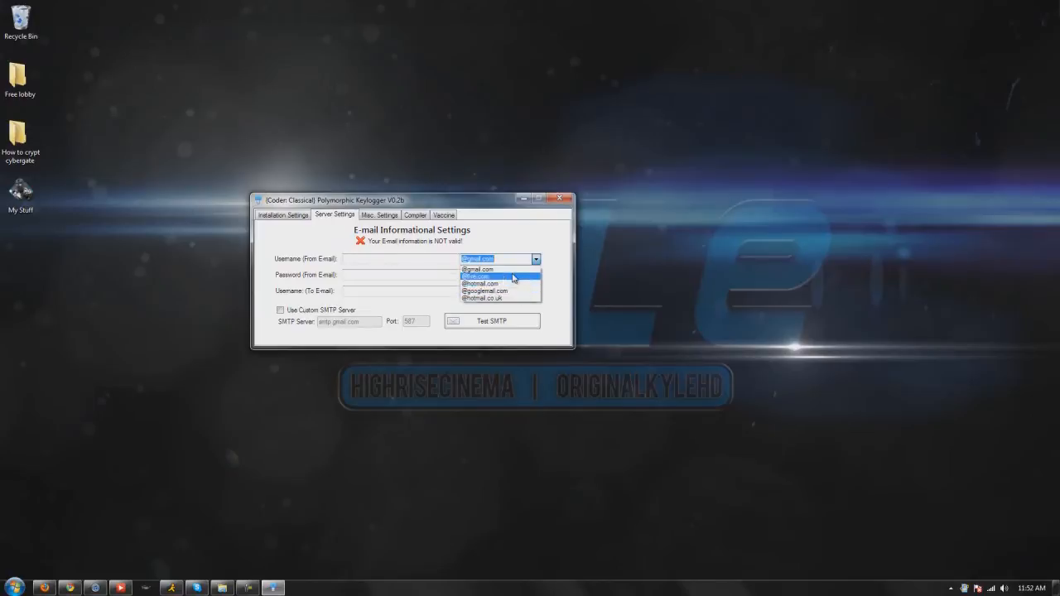
mouse_move(512, 271)
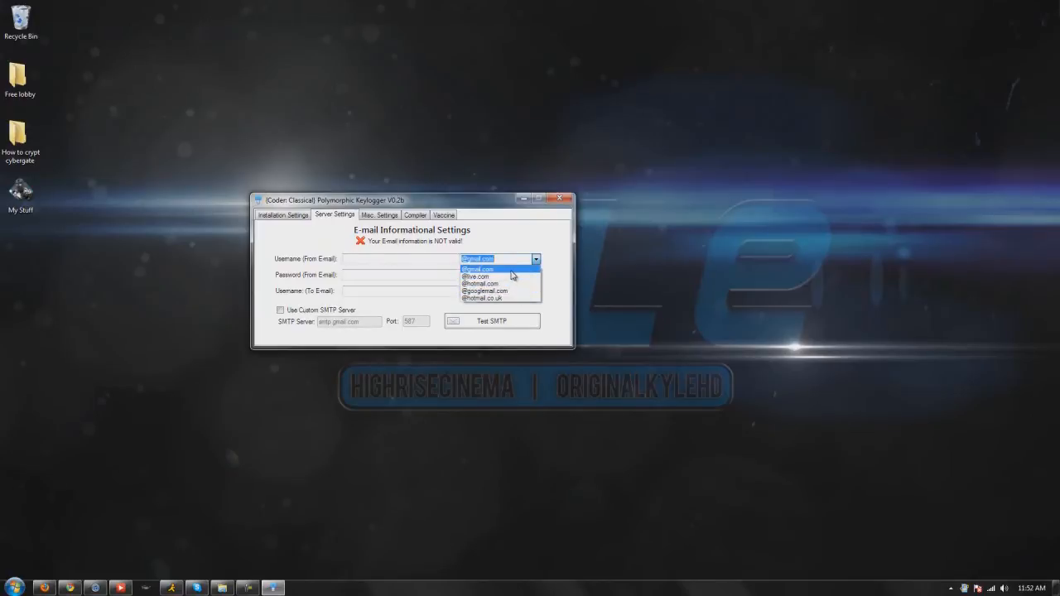
mouse_move(507, 277)
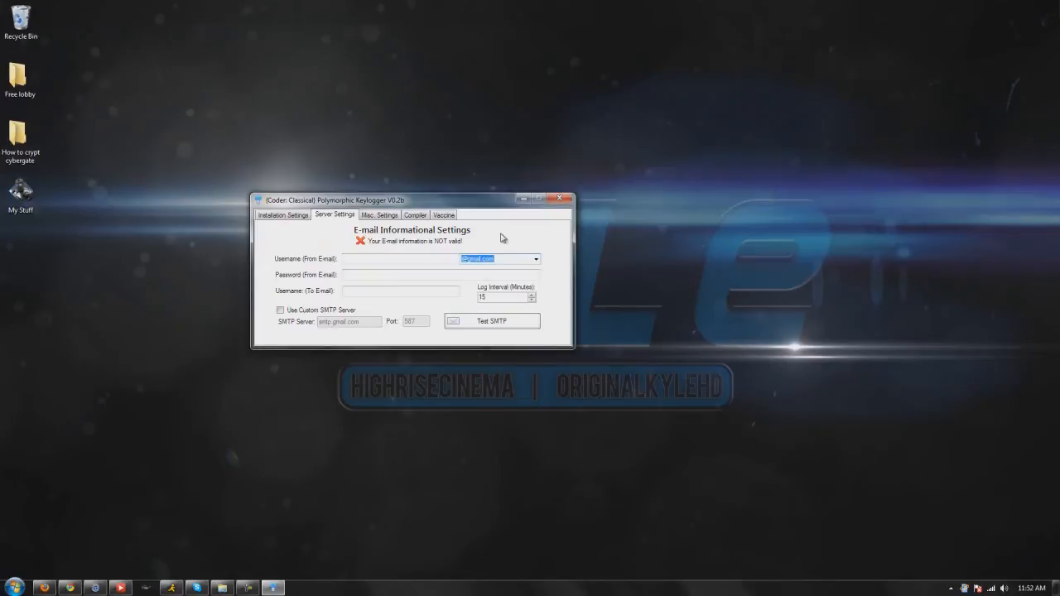
click(379, 215)
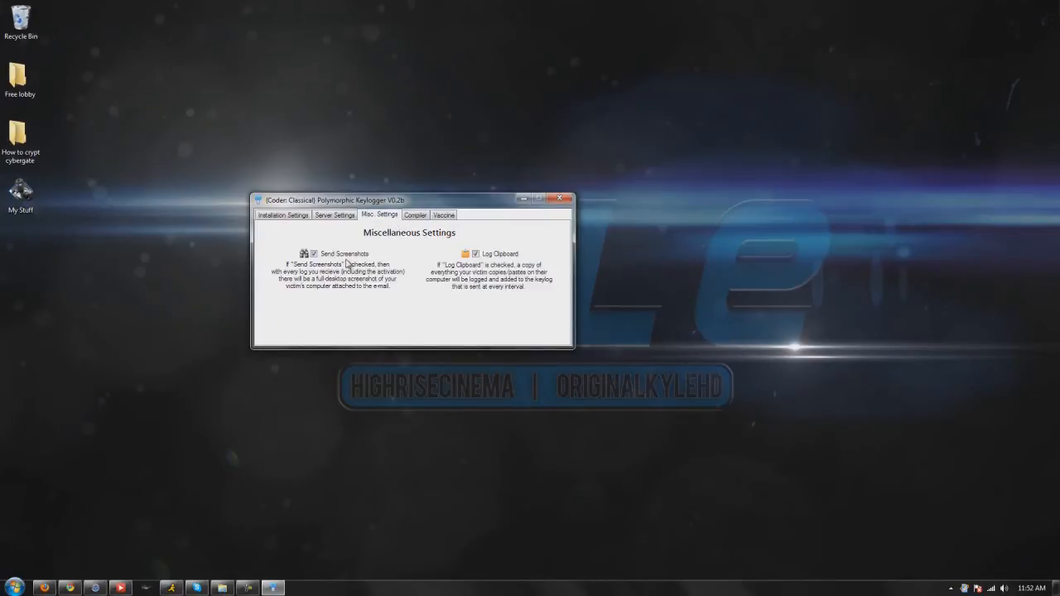
mouse_move(396, 271)
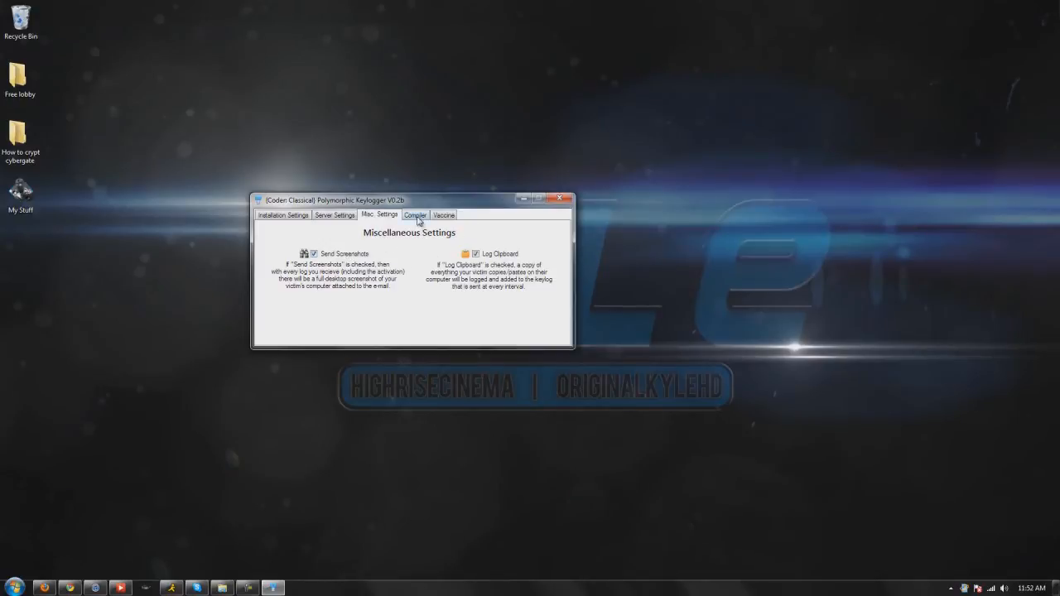
click(414, 215)
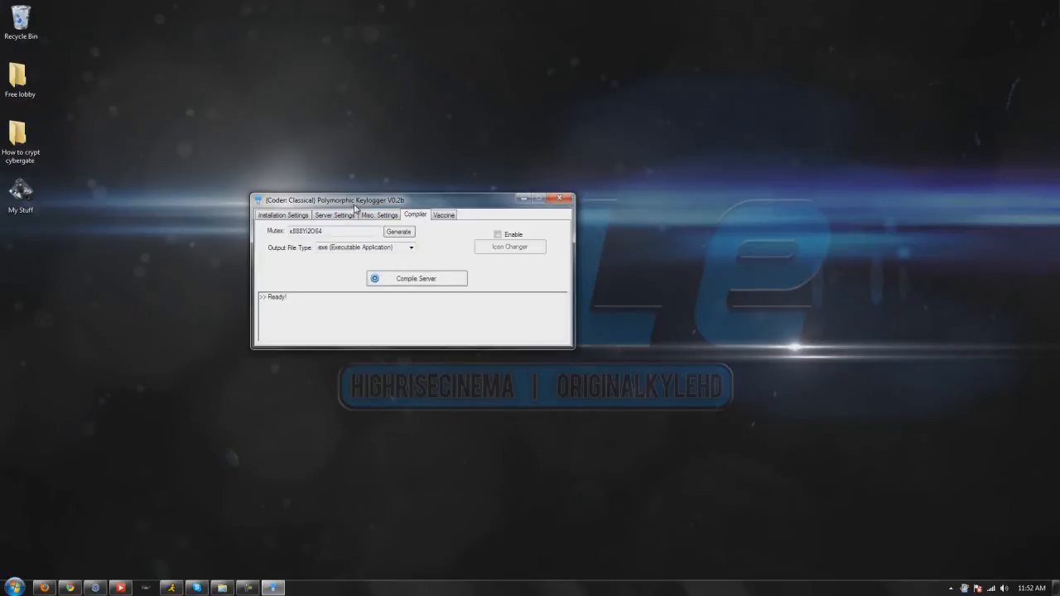
- Generate a random mutex, keep exe as output file type and enable the icon changer
click(397, 232)
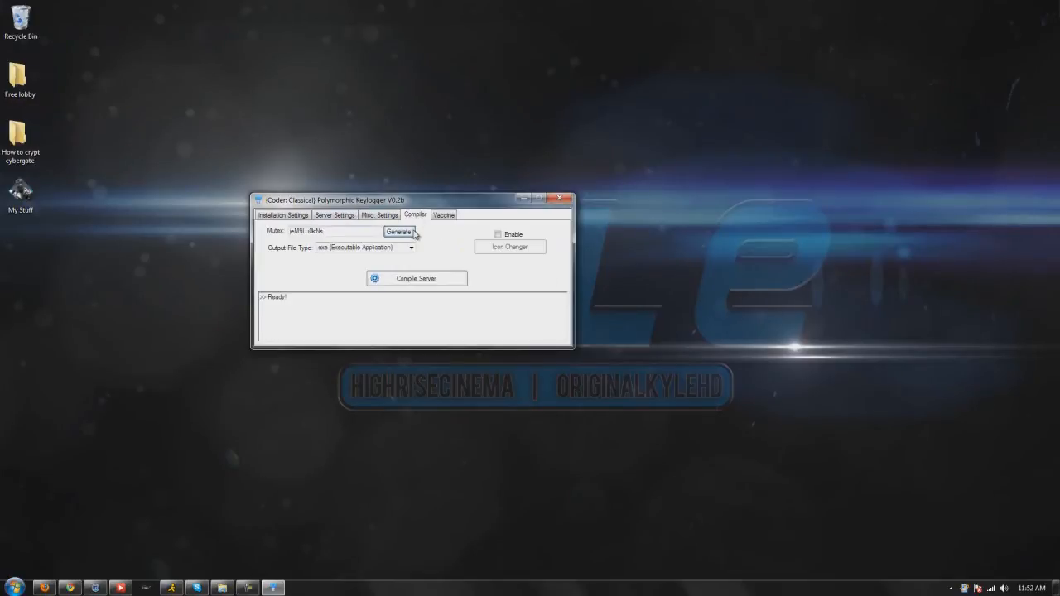
click(411, 249)
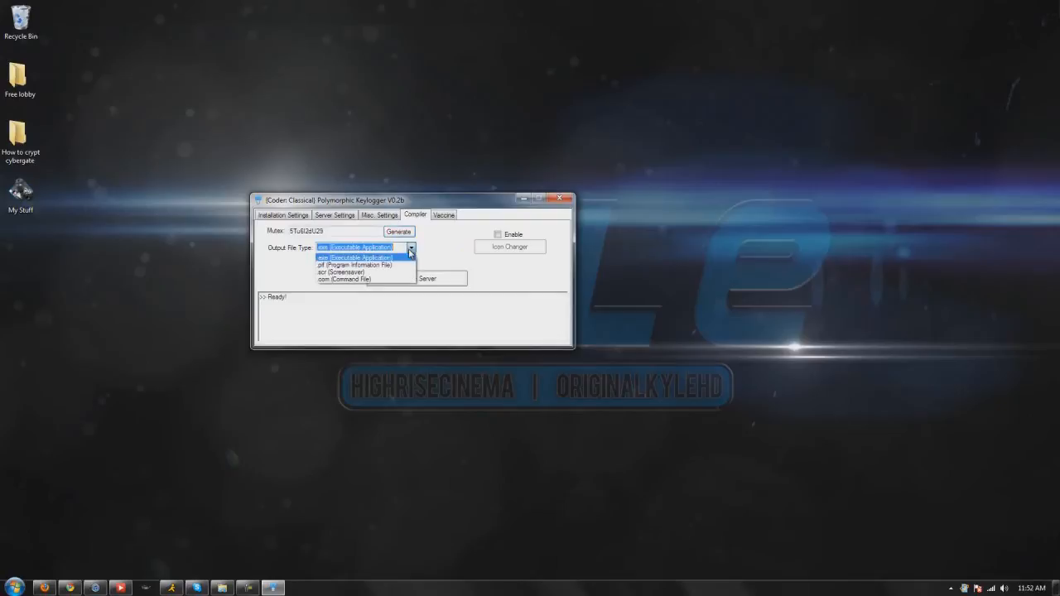
mouse_move(340, 272)
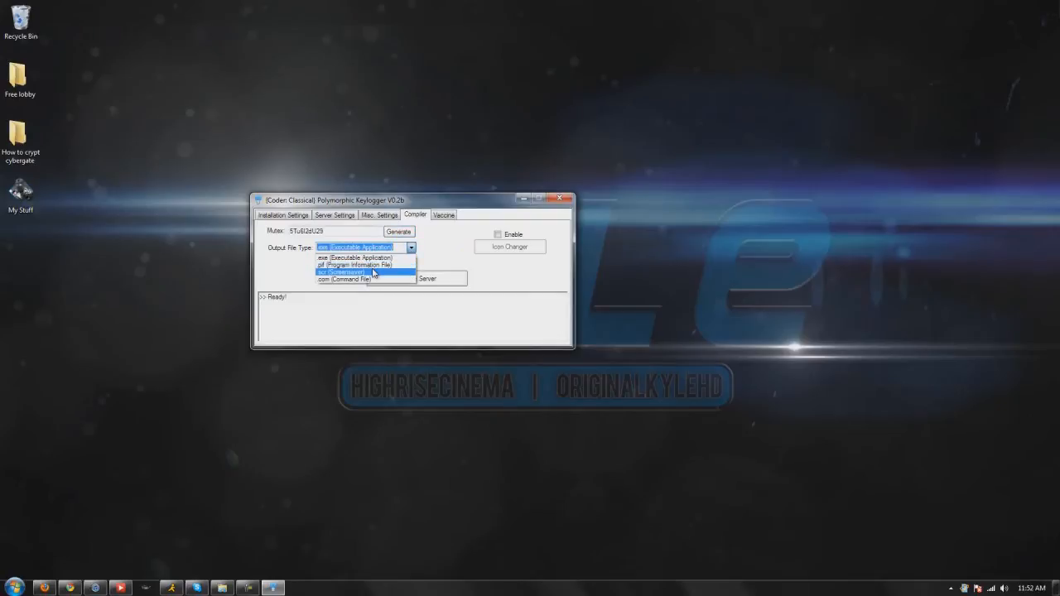
mouse_move(364, 279)
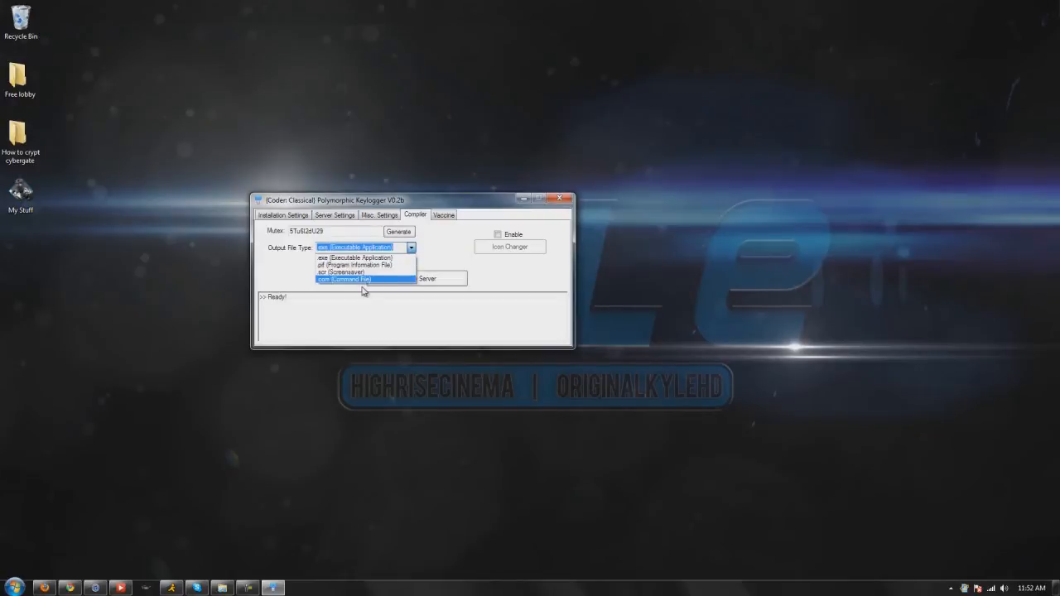
click(356, 258)
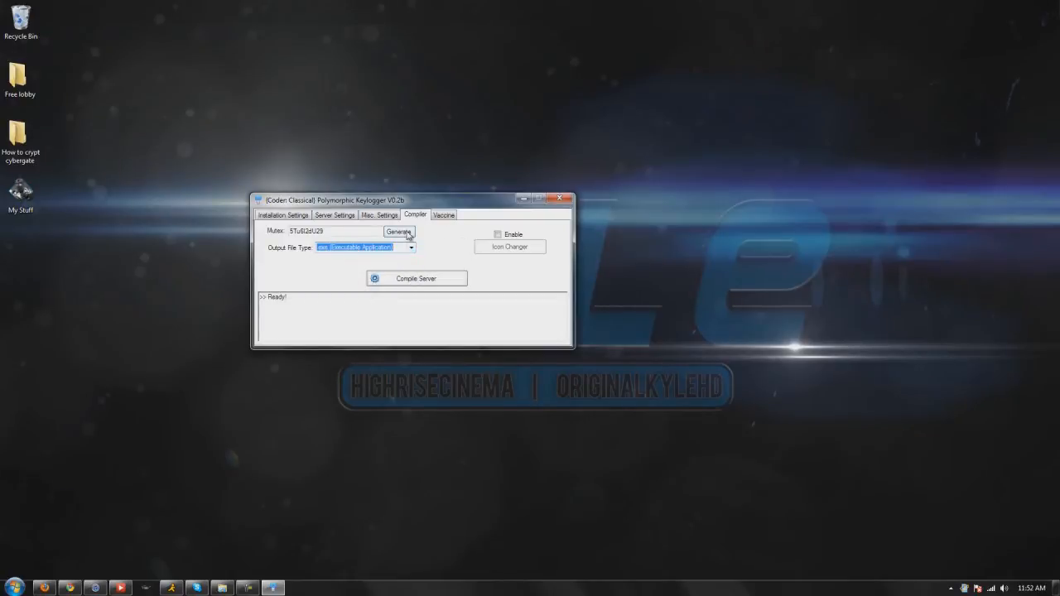
click(398, 232)
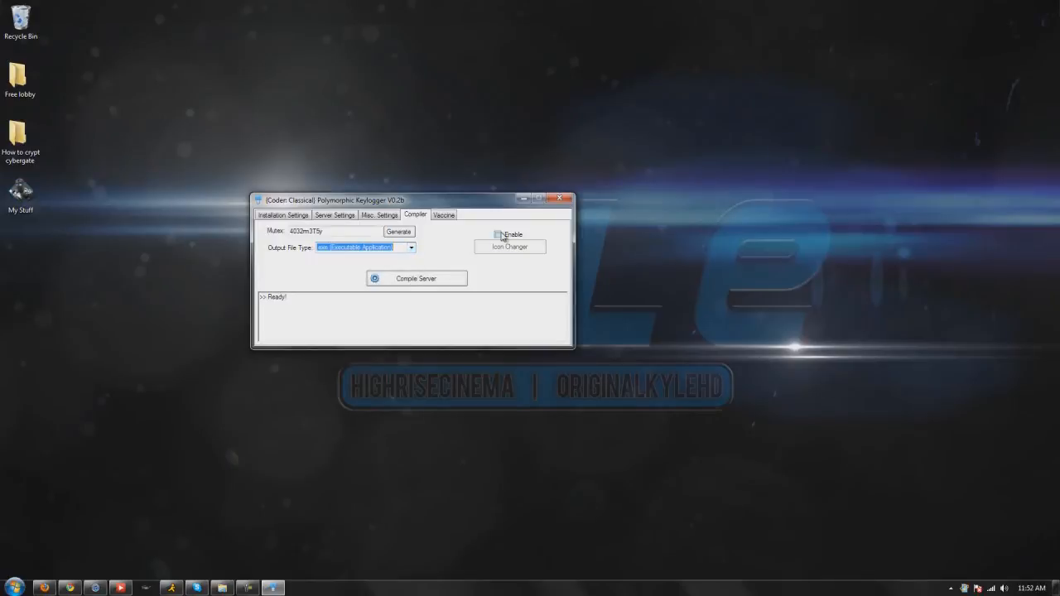
click(499, 236)
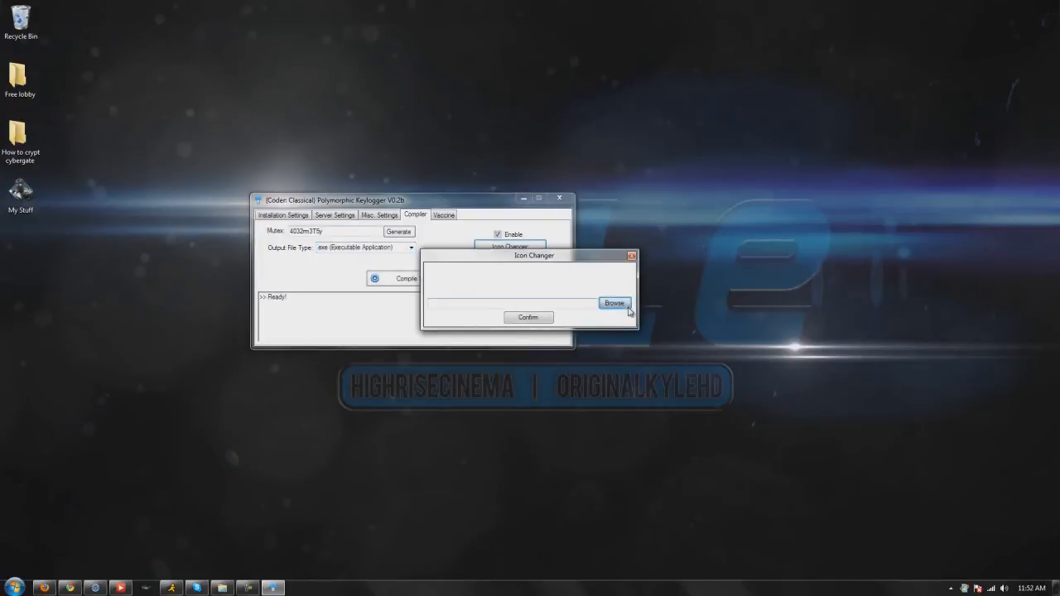
- Choose an .ico file from the System Icons folder and confirm it as the server icon
click(614, 302)
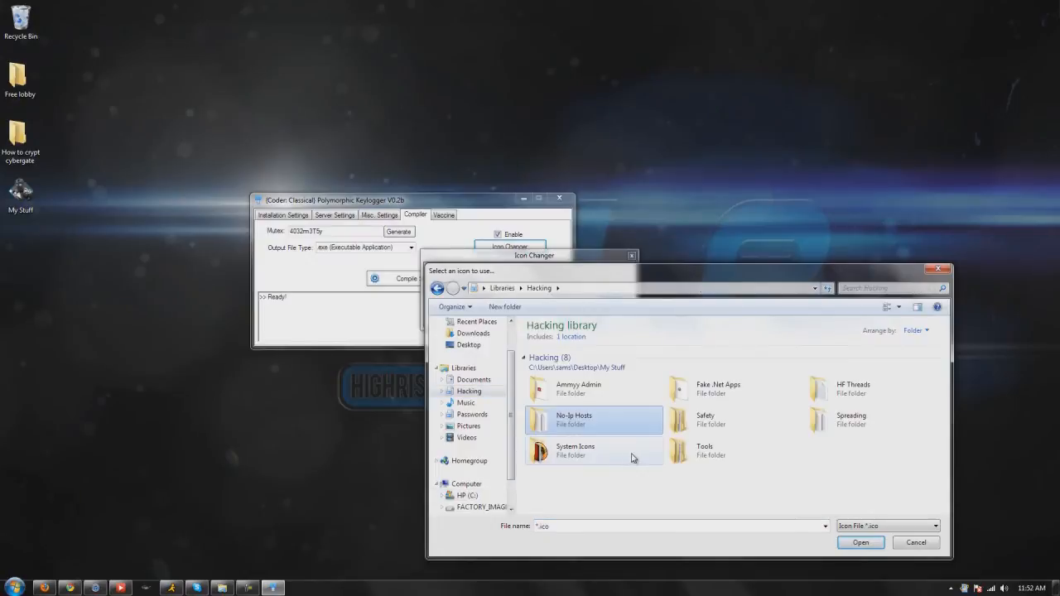
double_click(575, 451)
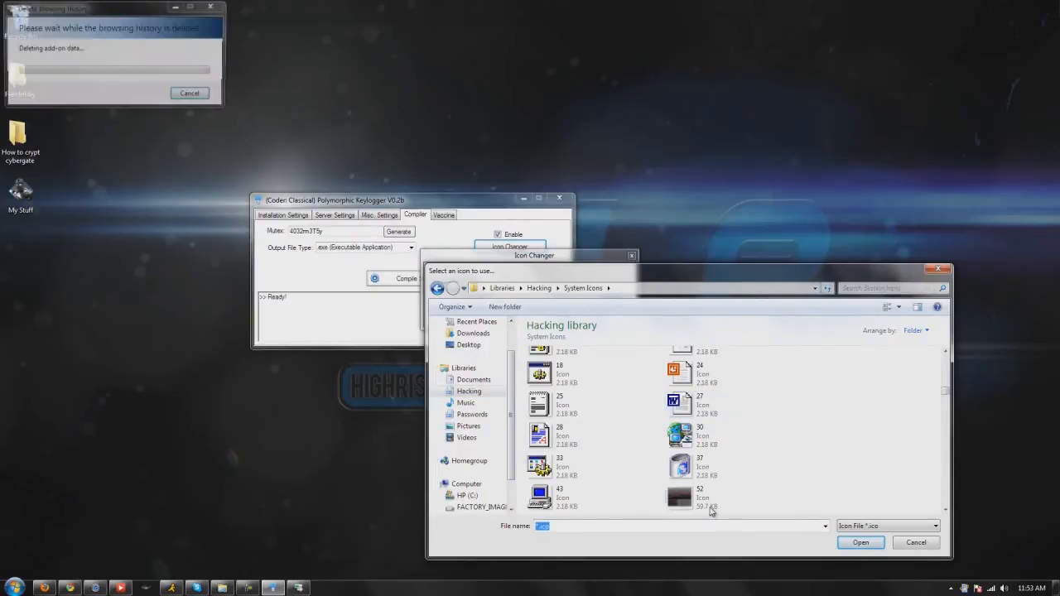
click(862, 544)
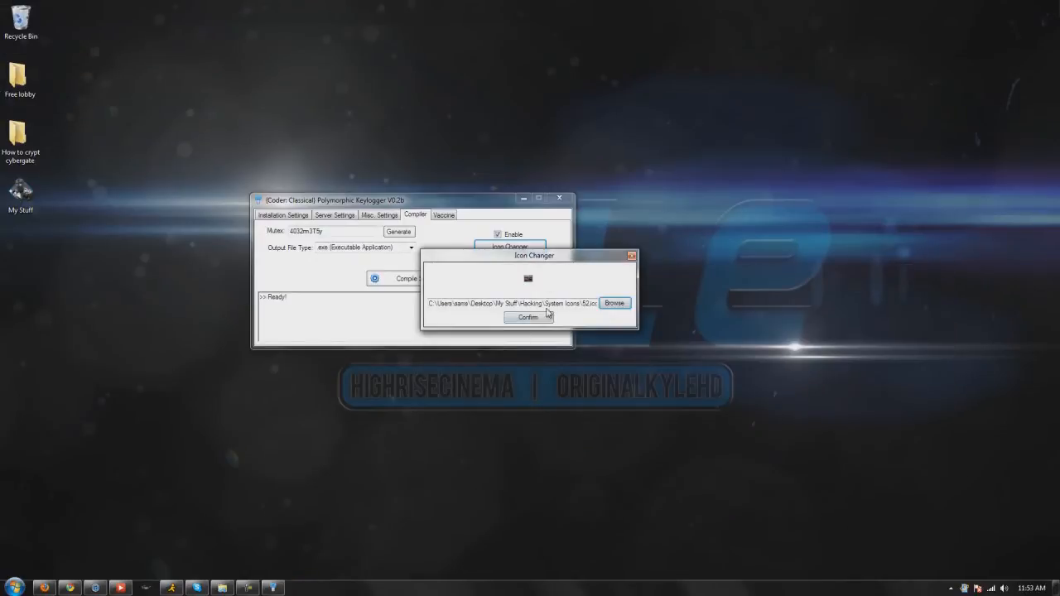
click(527, 318)
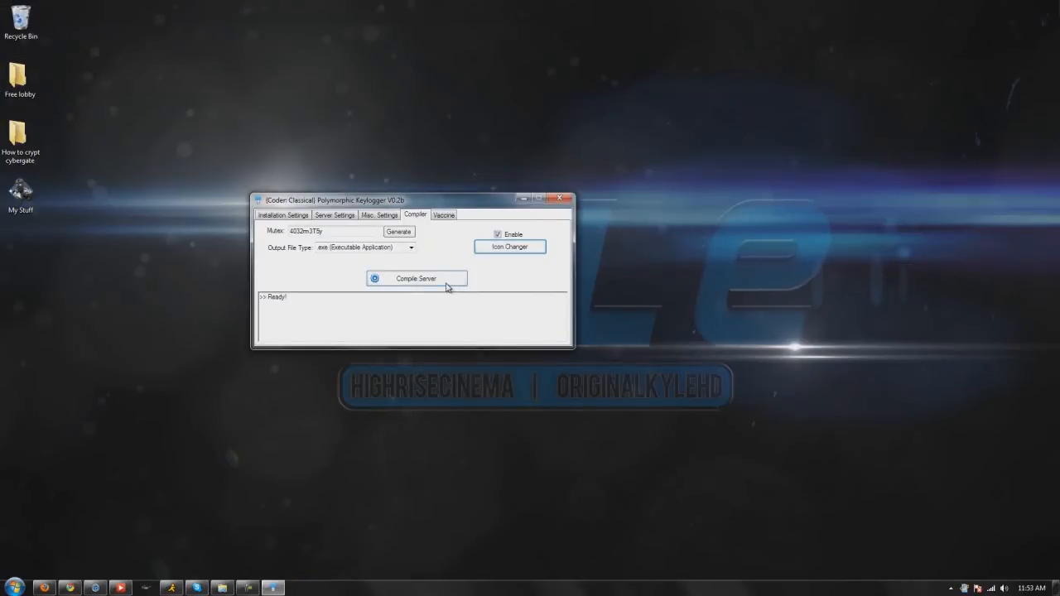
click(444, 215)
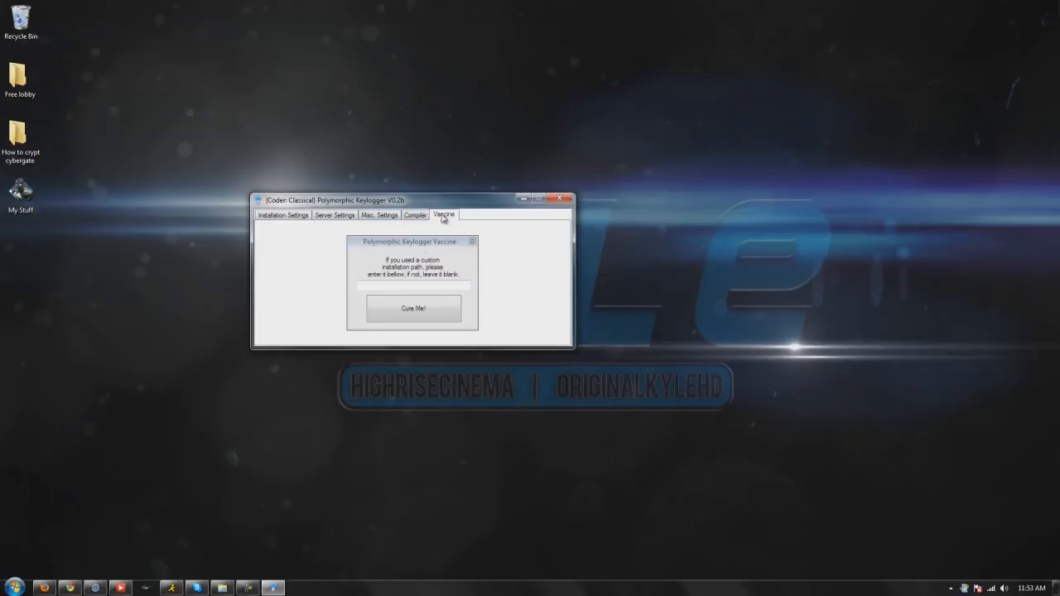
mouse_move(418, 242)
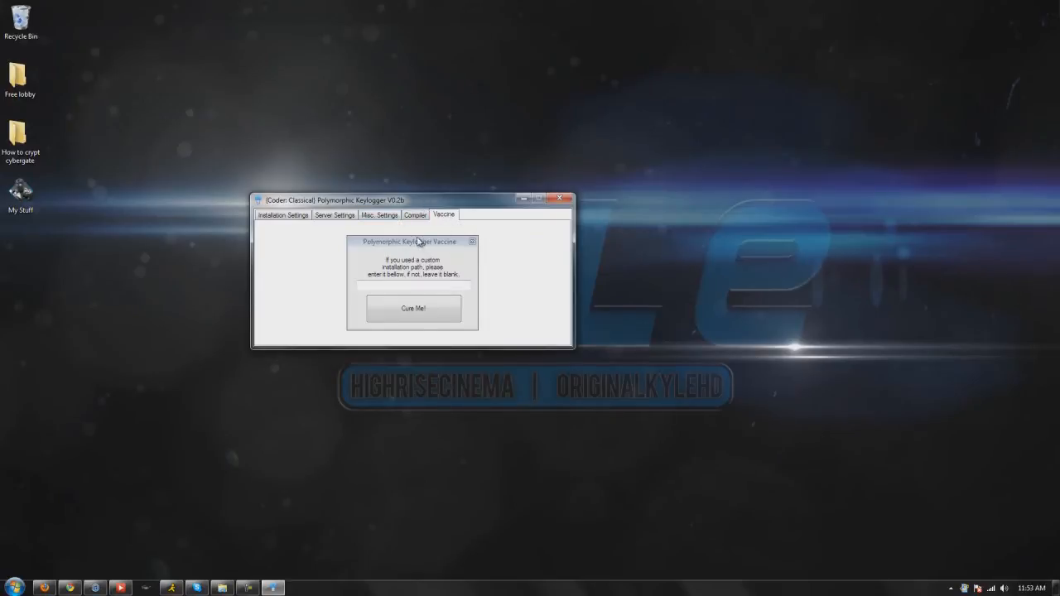
click(283, 216)
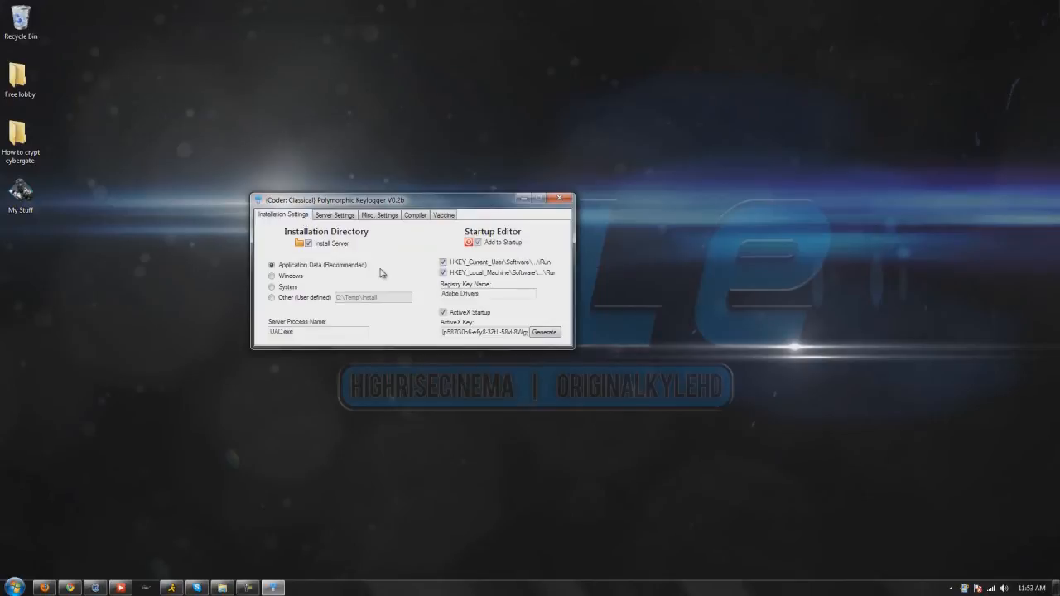
click(444, 216)
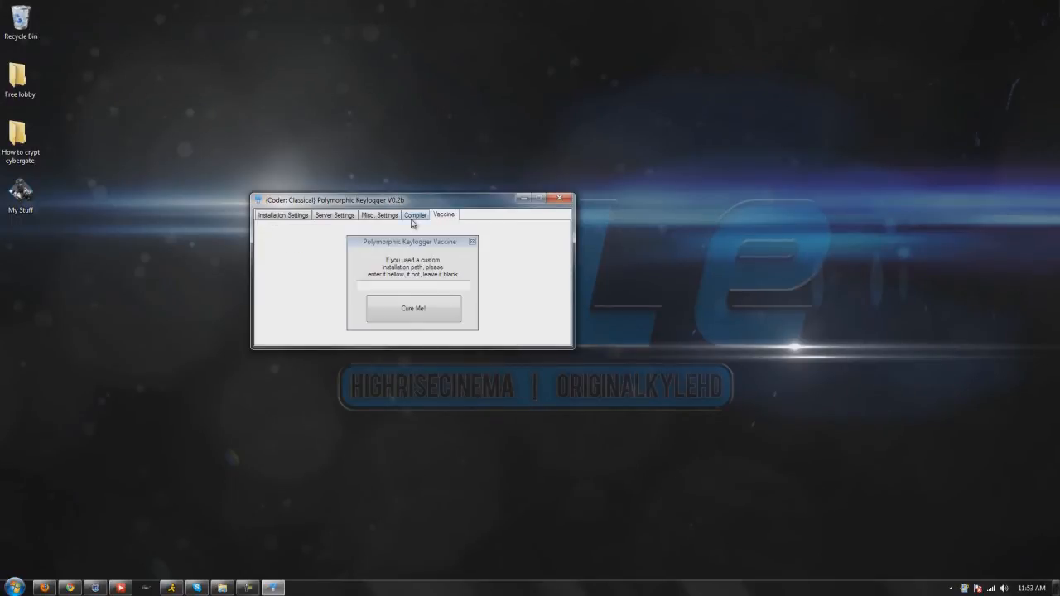
click(414, 216)
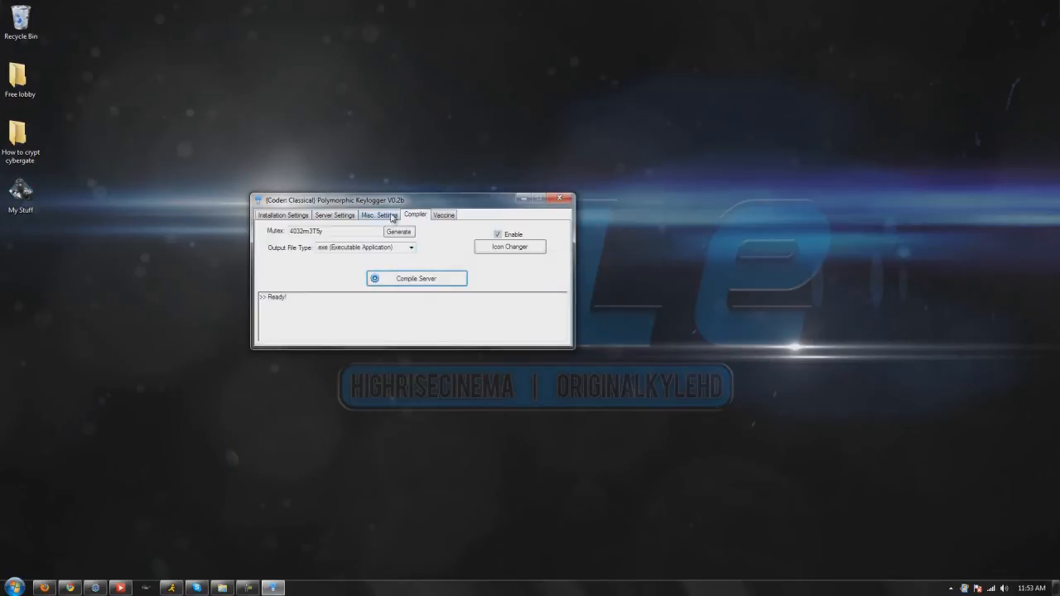
click(335, 215)
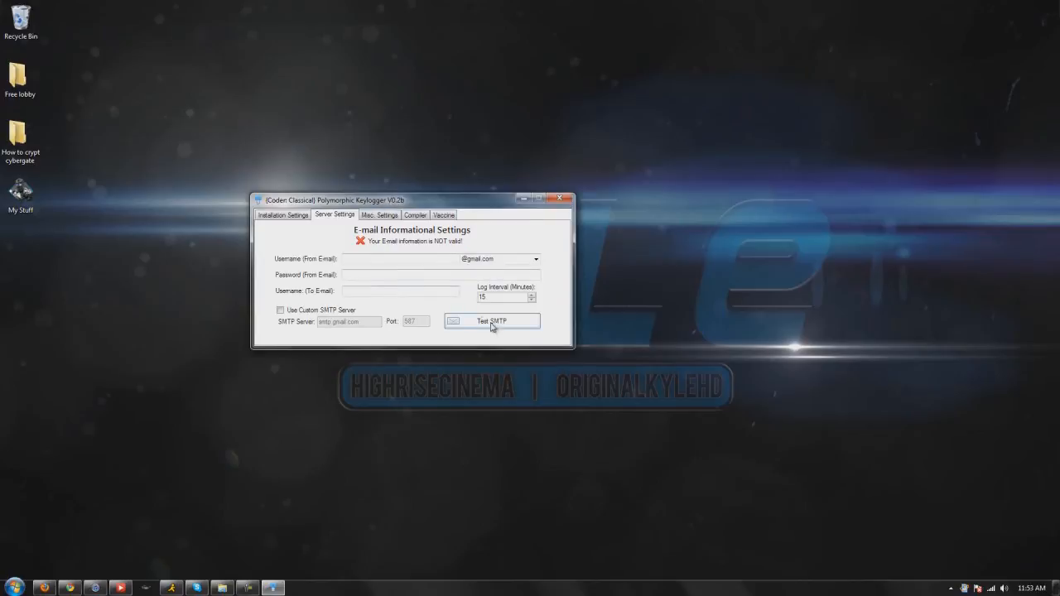
mouse_move(544, 328)
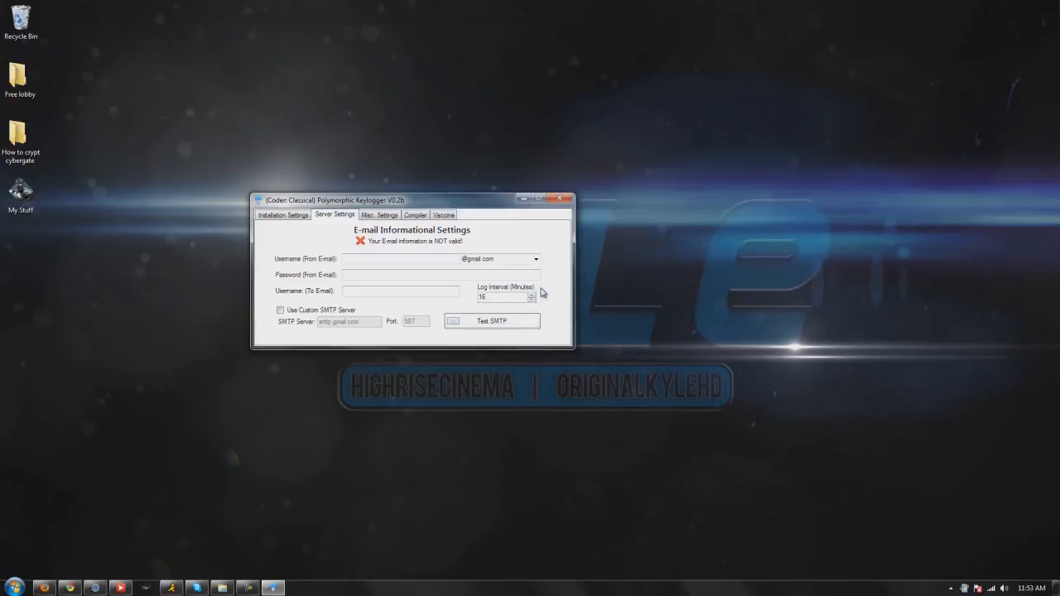
- Nudge the email log interval minutes with the spinner, then return to Installation Settings
click(532, 299)
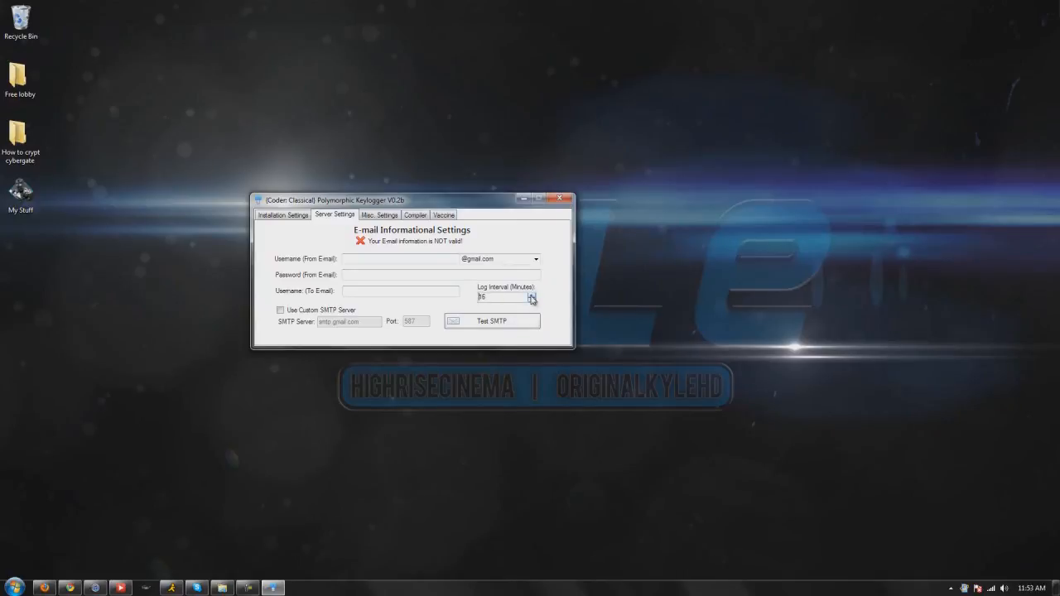
click(531, 295)
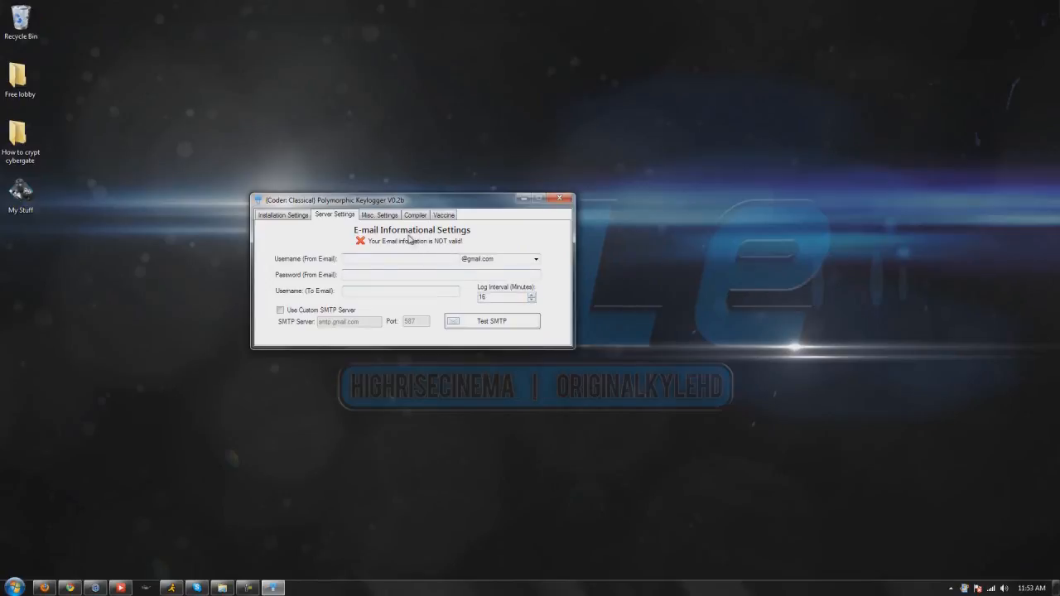
click(283, 216)
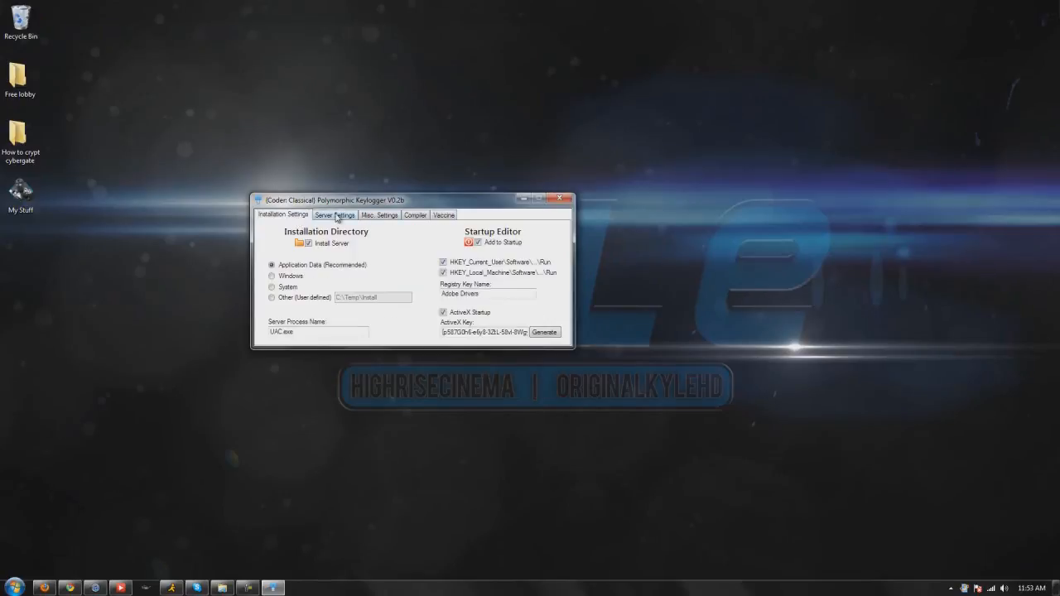
- Step through Compiler, Installation, Server and Misc settings, ending on the Vaccine page
click(414, 215)
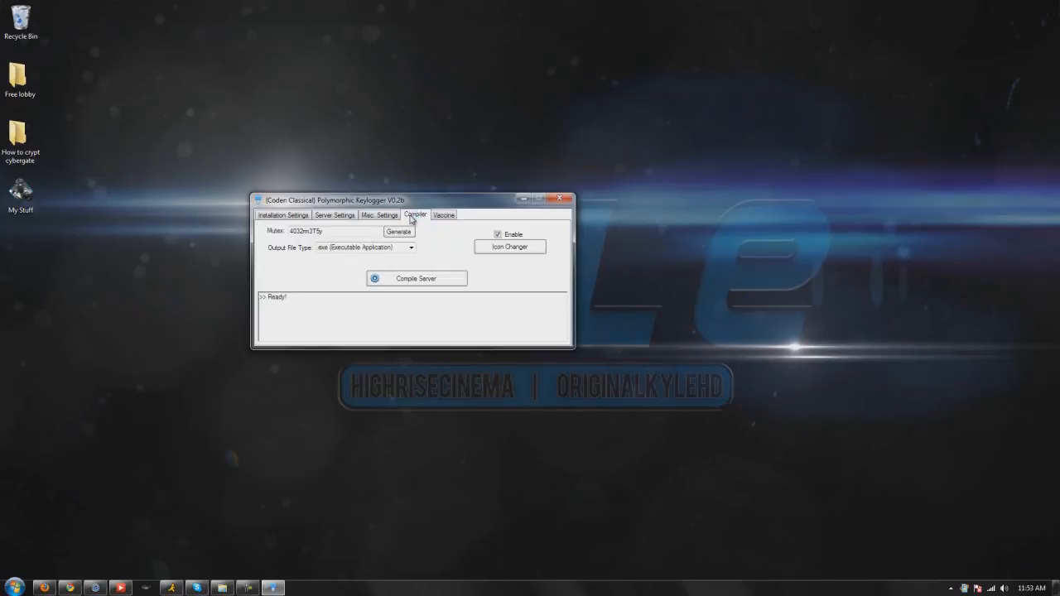
click(283, 215)
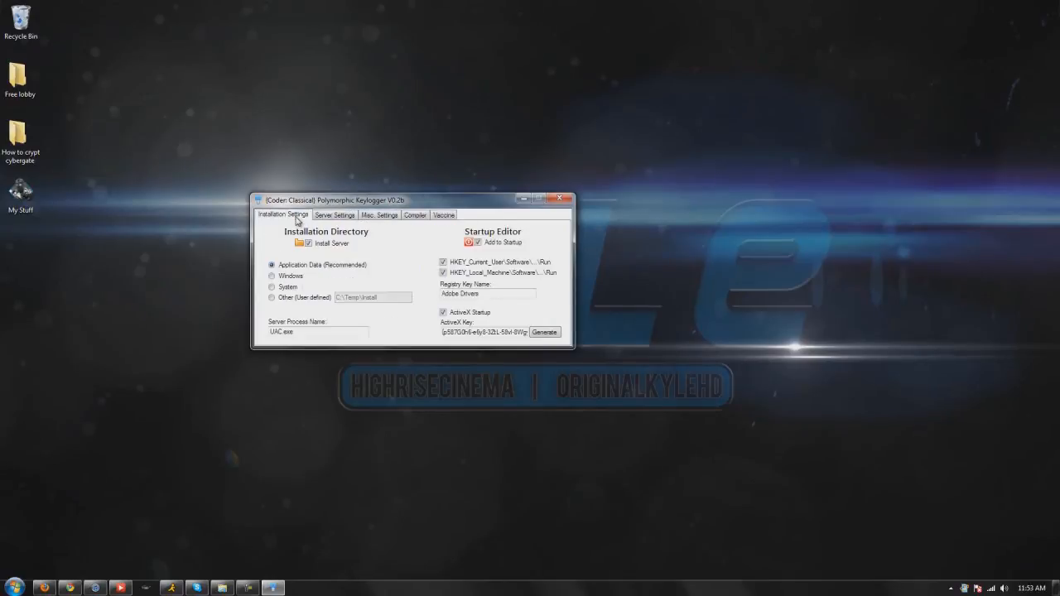
click(334, 215)
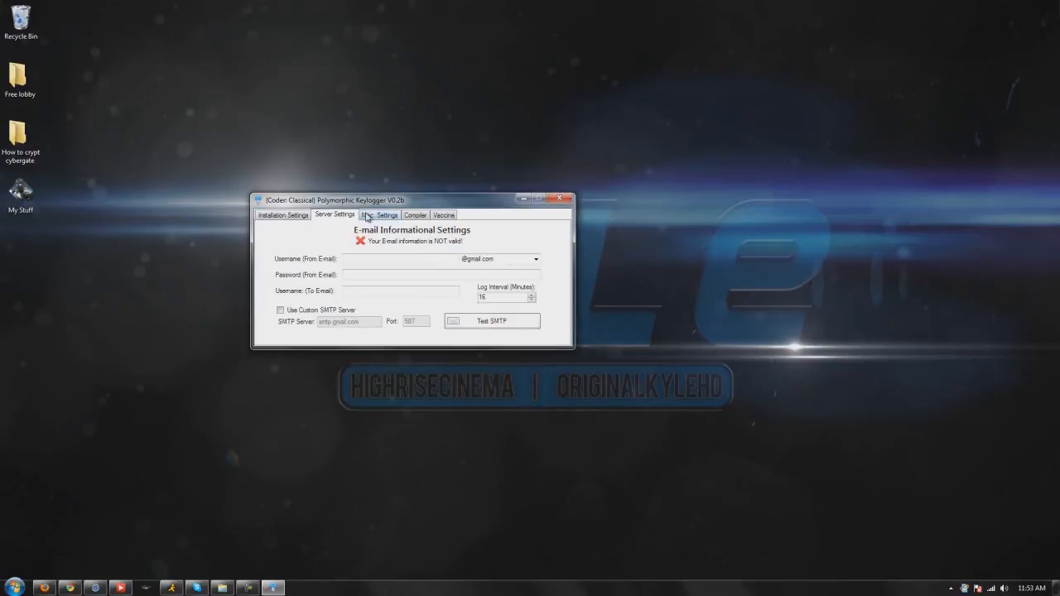
click(444, 215)
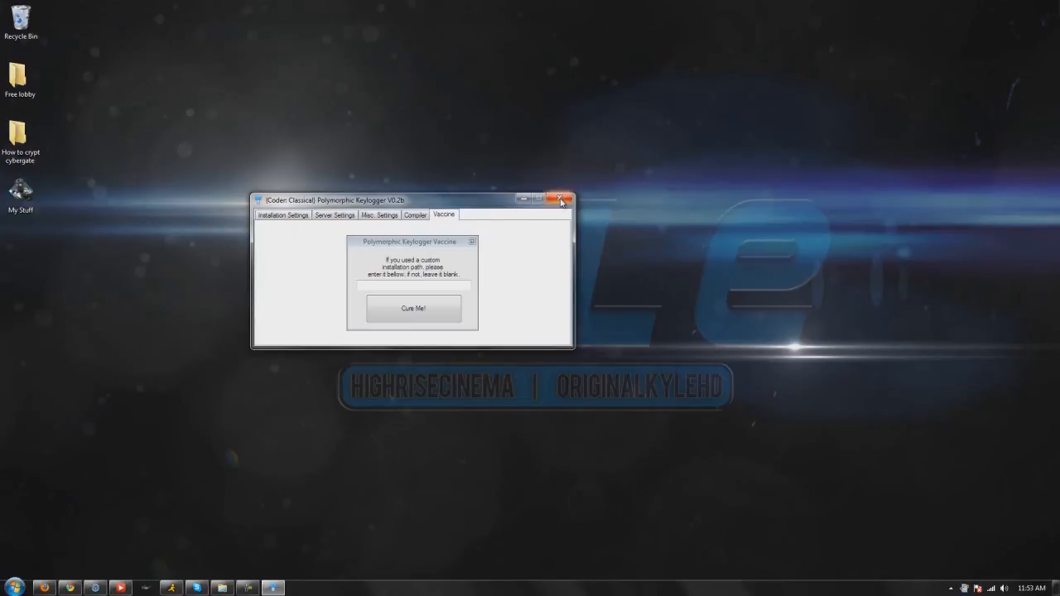
mouse_move(560, 202)
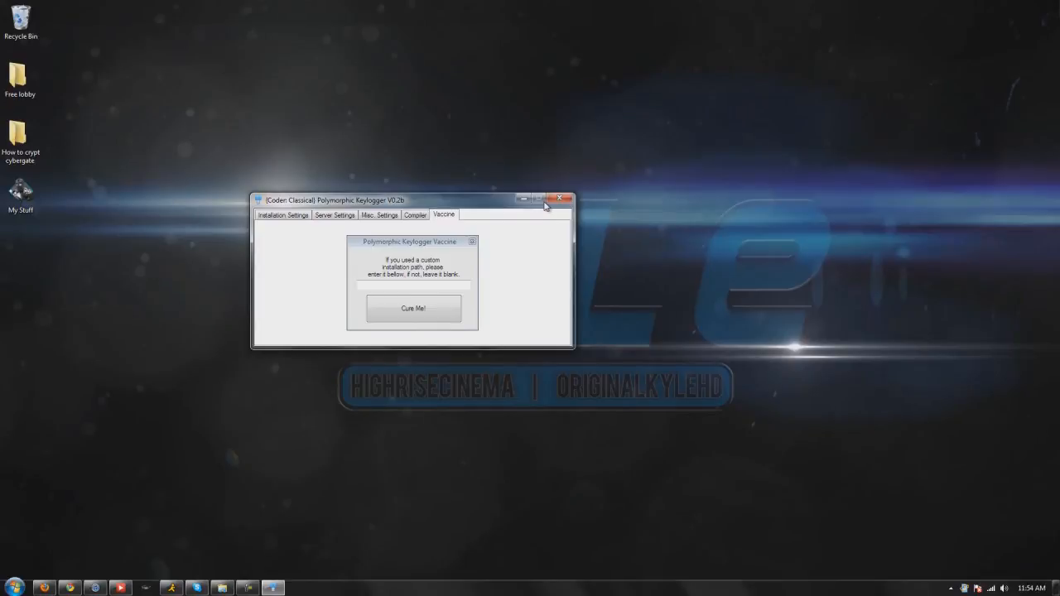
mouse_move(474, 248)
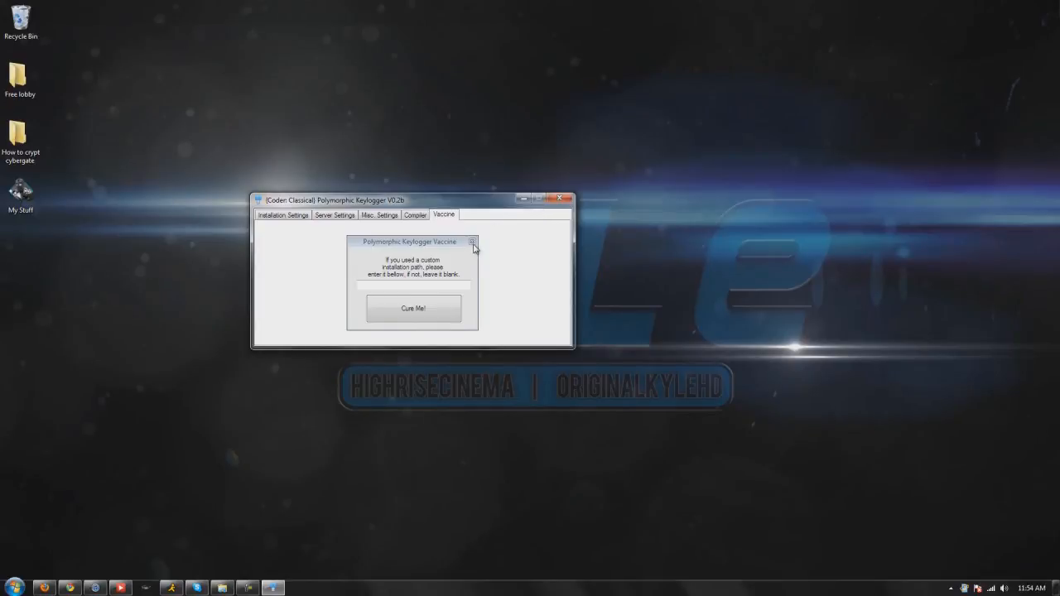